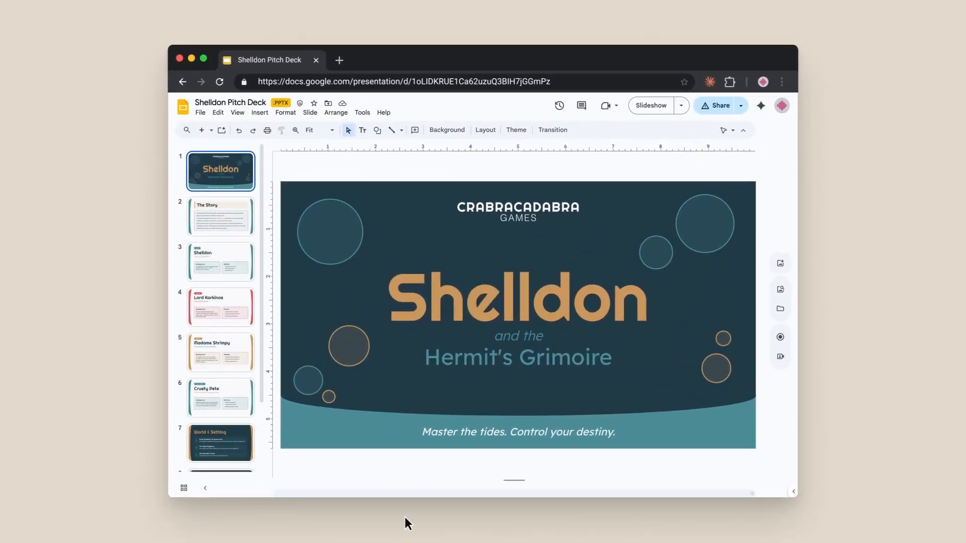
# Show the Claude chat with the generated Shelldon pitch deck PPTX and its Download button
pyautogui.click(220, 352)
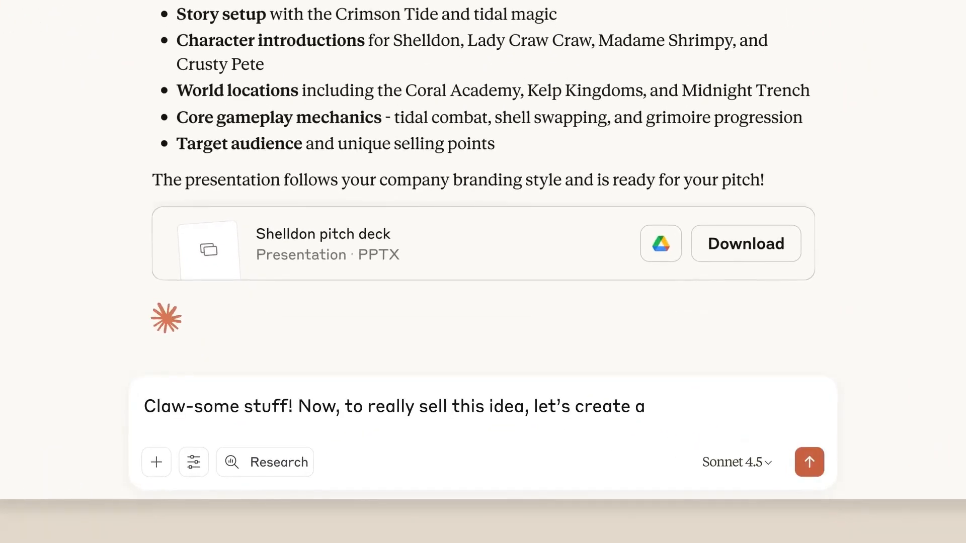
pyautogui.click(809, 461)
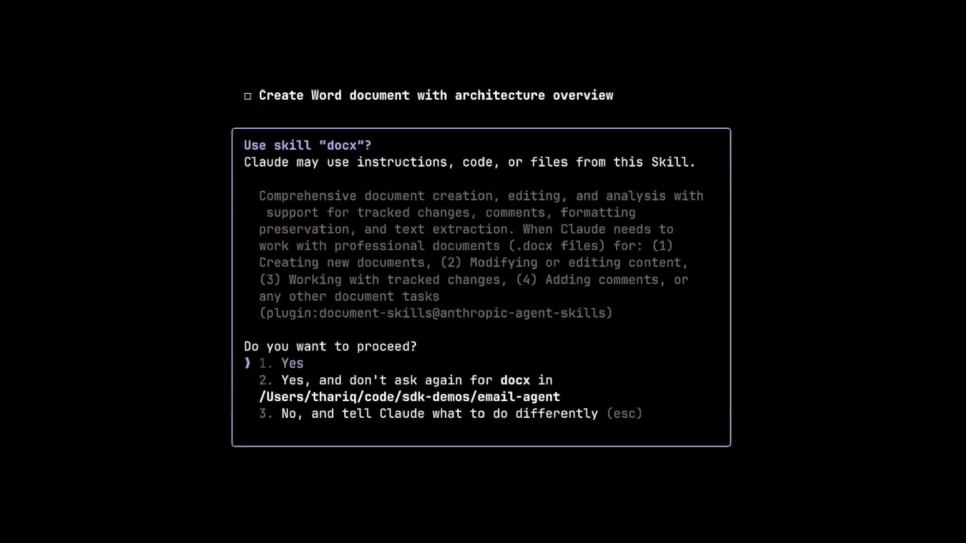
# Answer Yes to the docx skill prompt and scroll through the Email_Agent_Architecture Word document
pyautogui.click(292, 364)
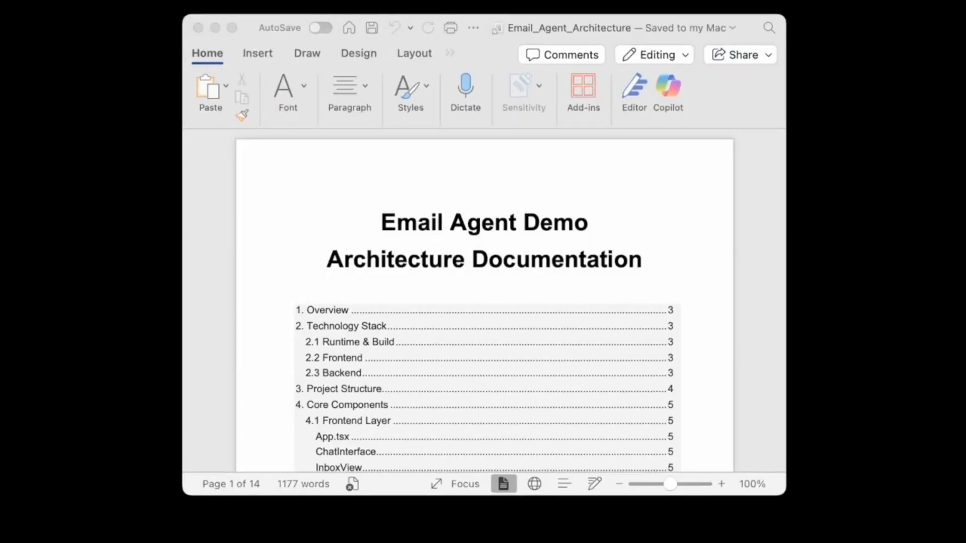
pyautogui.scroll(-3)
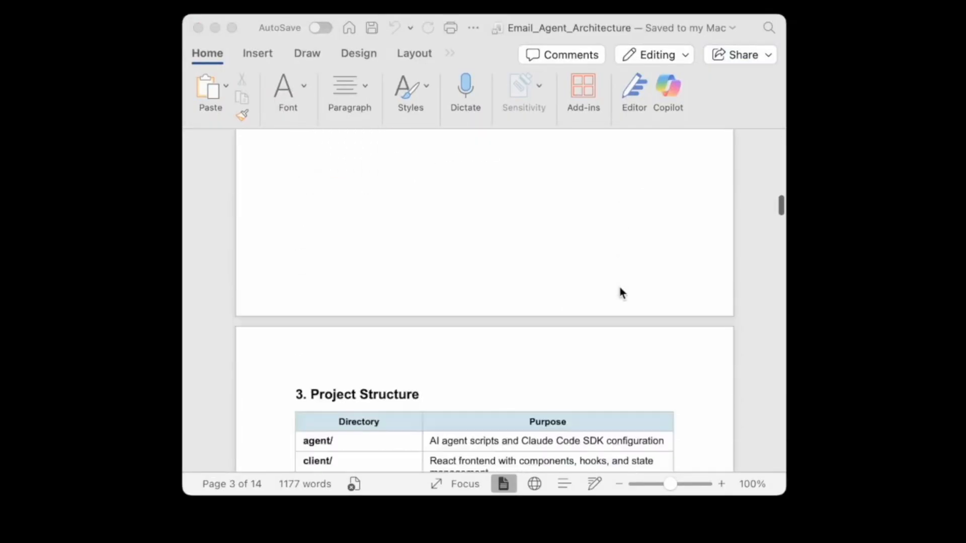
pyautogui.scroll(-3)
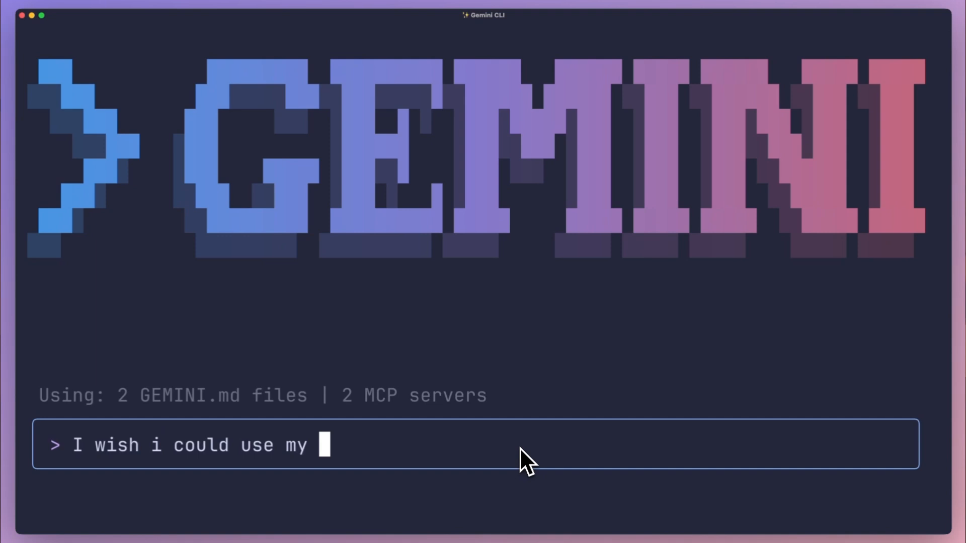
# Finish the prompt "I wish i could use my mouse in the input box :("
pyautogui.write('mouse in the input box')
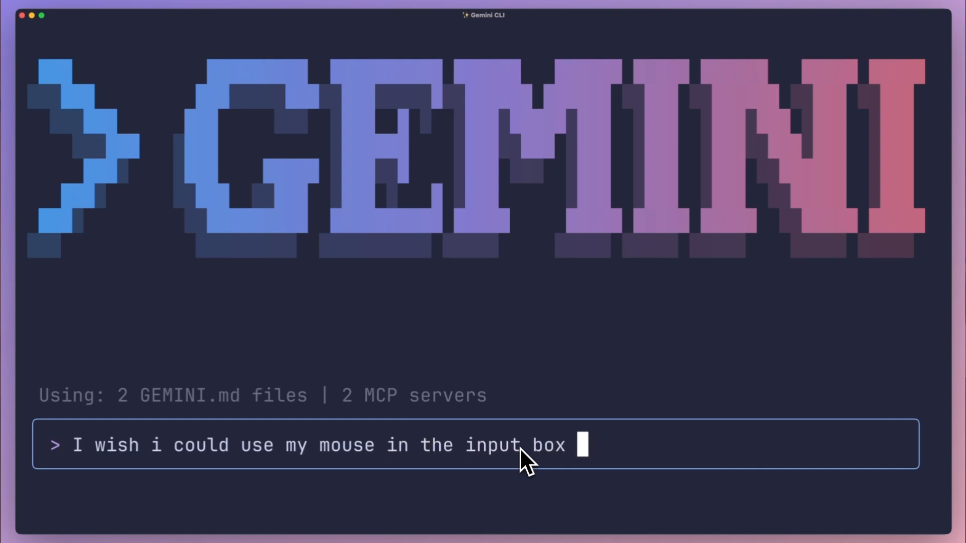
pyautogui.write(':(')
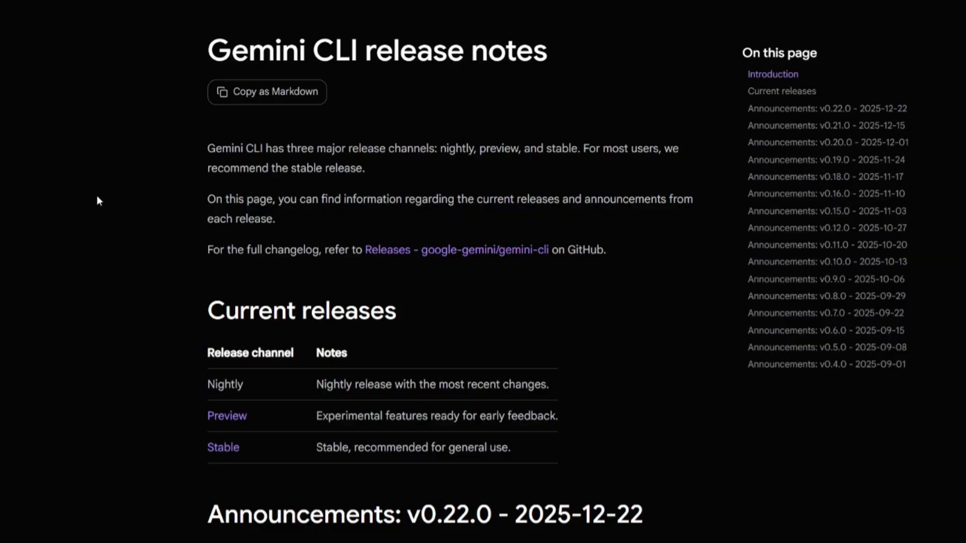
pyautogui.scroll(-3)
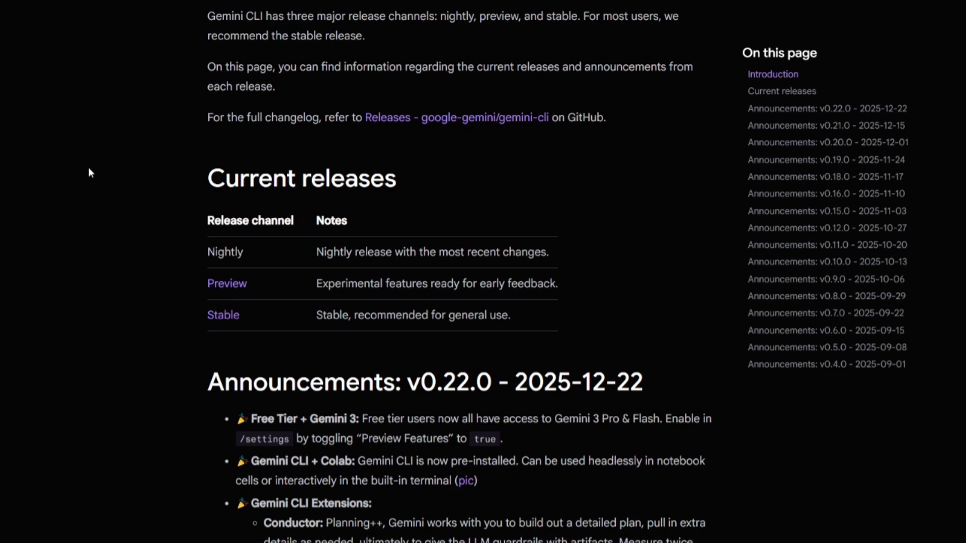
pyautogui.scroll(-3)
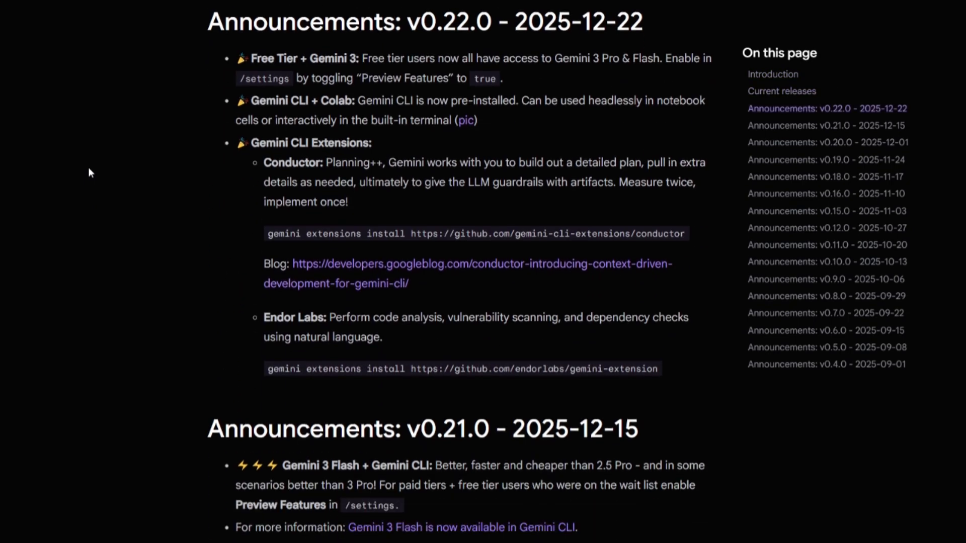
pyautogui.scroll(-3)
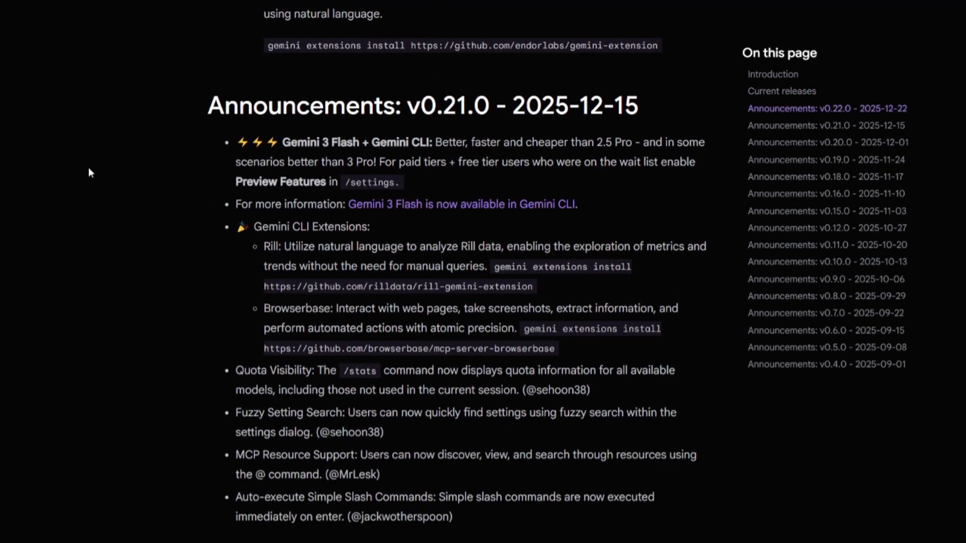
pyautogui.scroll(-3)
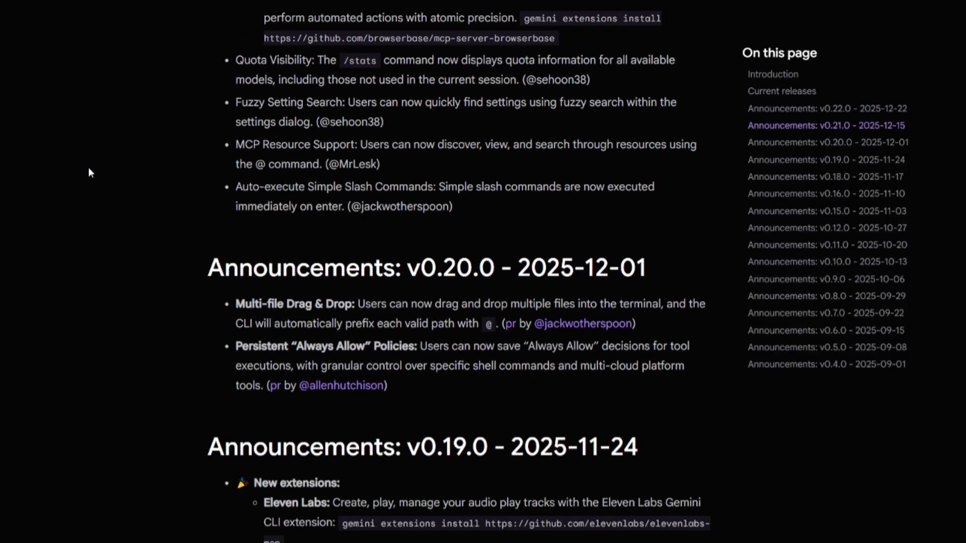
pyautogui.scroll(-3)
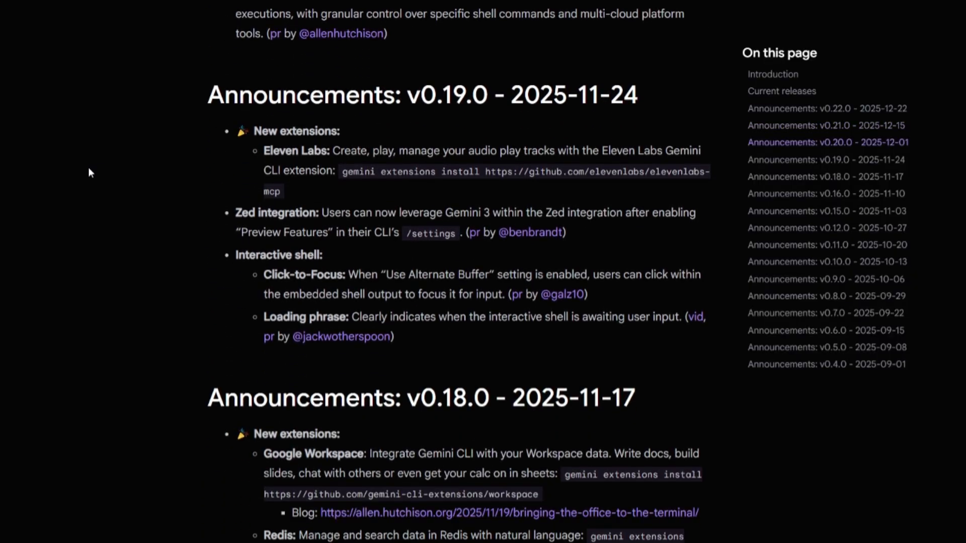
pyautogui.scroll(-3)
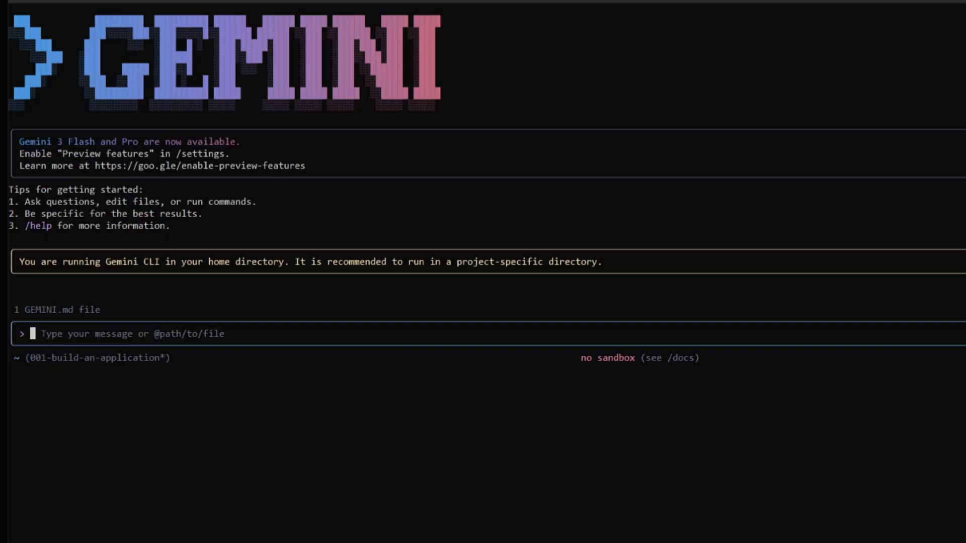
pyautogui.moveTo(54, 353)
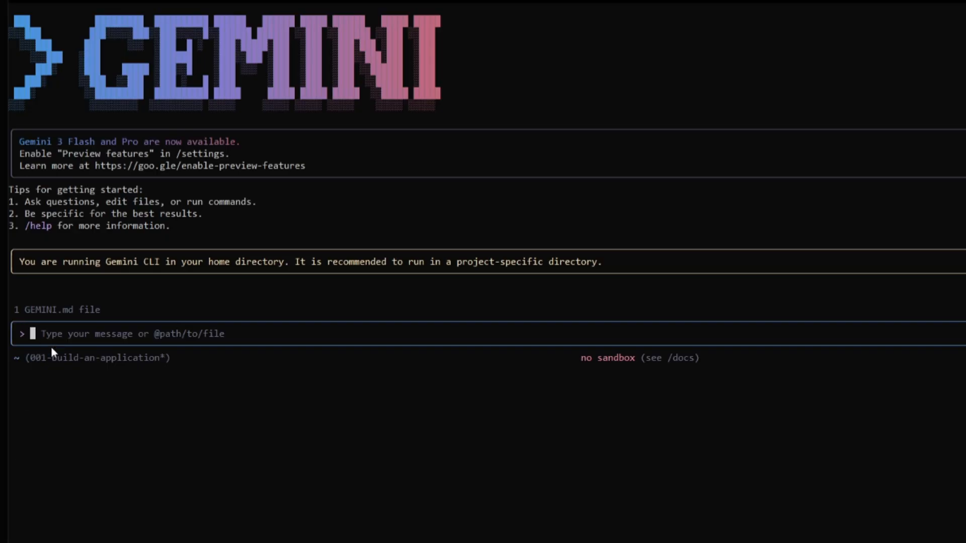
# Enable Preview Features in /settings and filter the list for "agent" to reach Agent Skills
pyautogui.write('/settings')
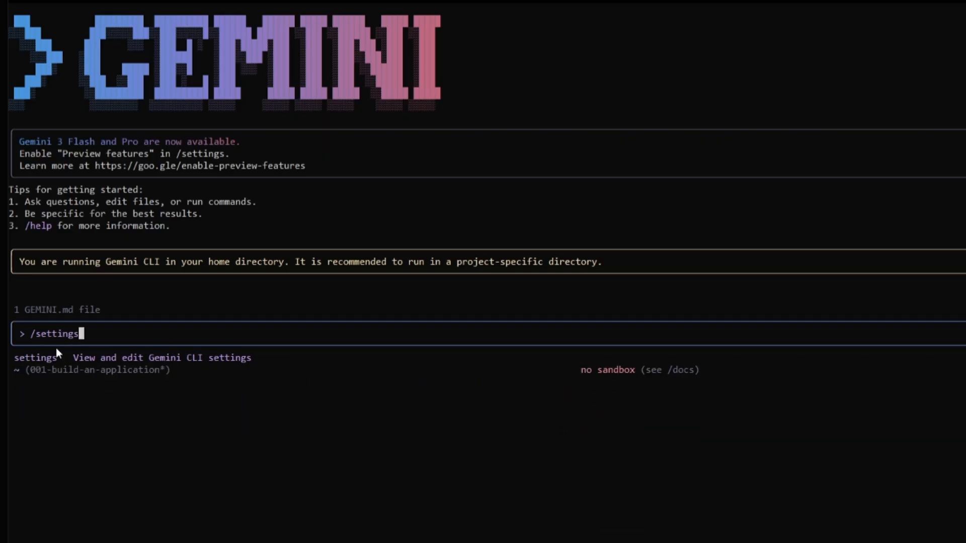
pyautogui.press('Enter')
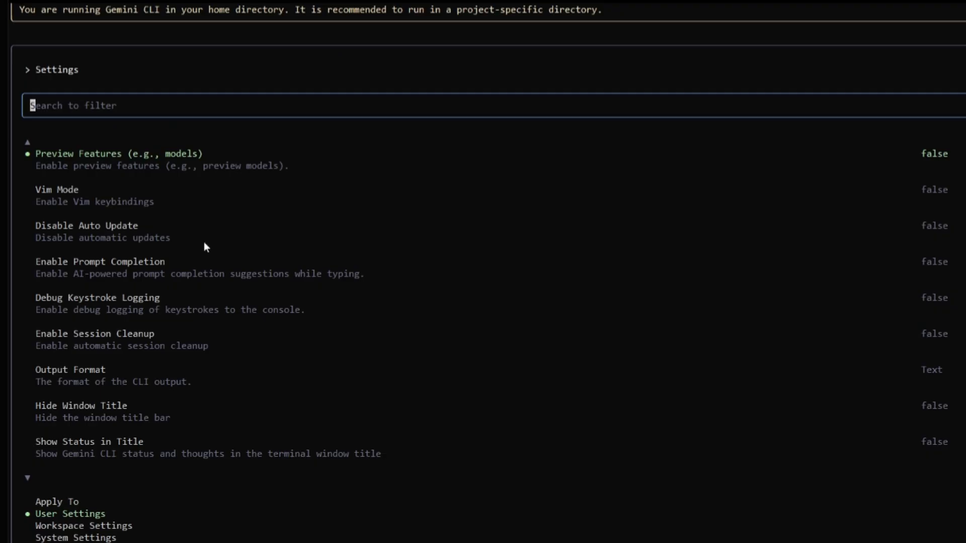
pyautogui.moveTo(101, 175)
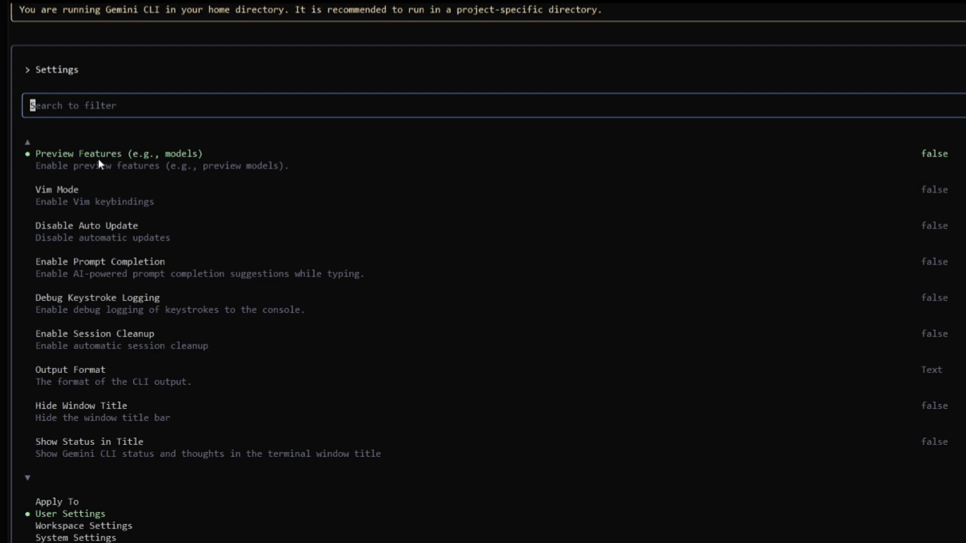
pyautogui.moveTo(119, 189)
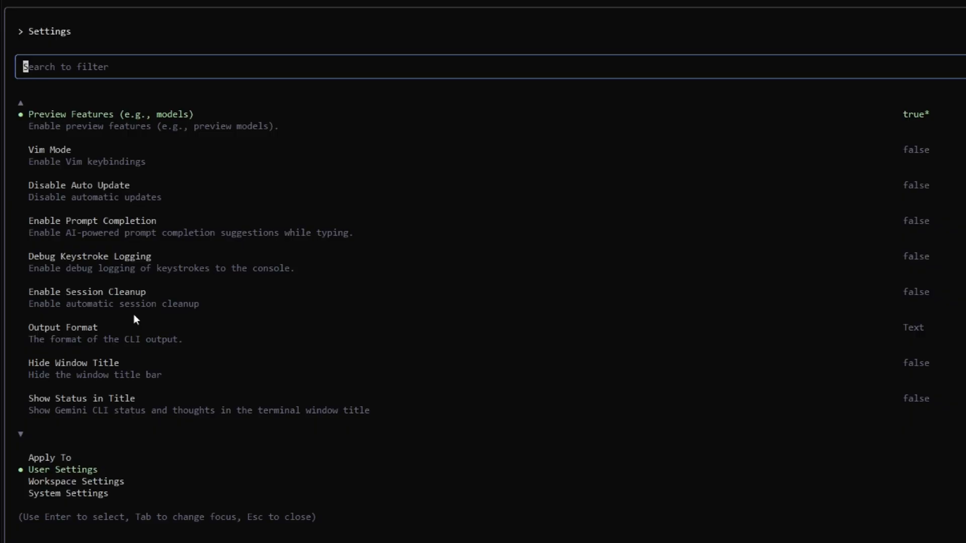
pyautogui.moveTo(66, 79)
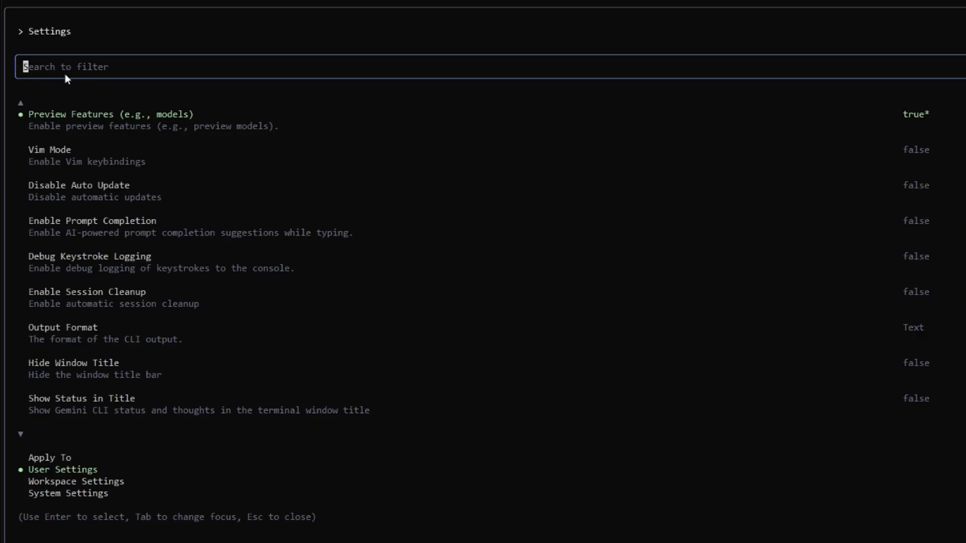
pyautogui.write('agent')
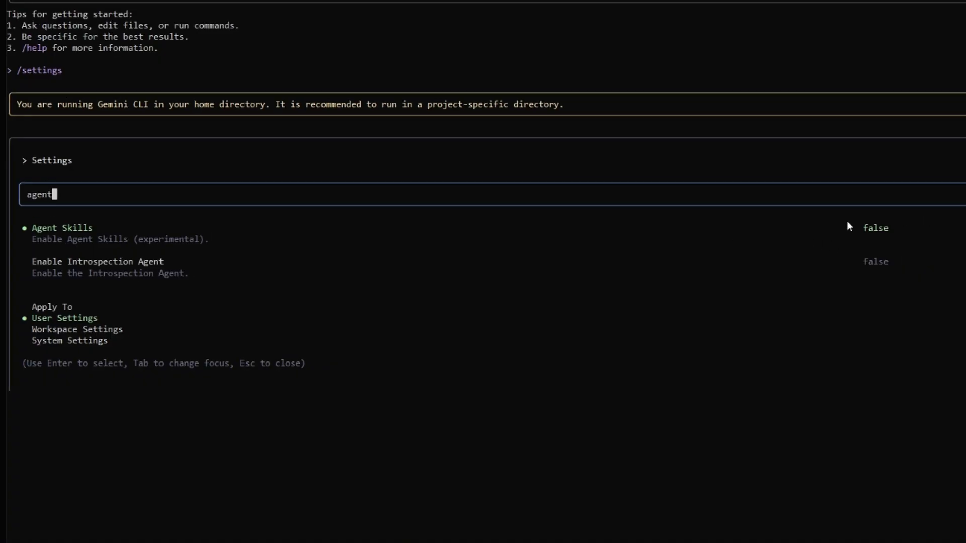
pyautogui.moveTo(257, 223)
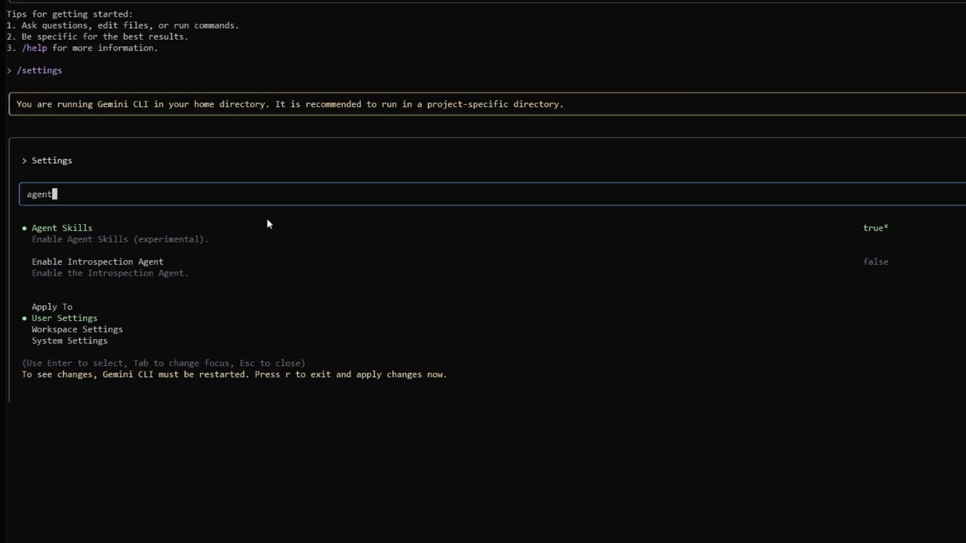
pyautogui.moveTo(36, 404)
pyautogui.write('/')
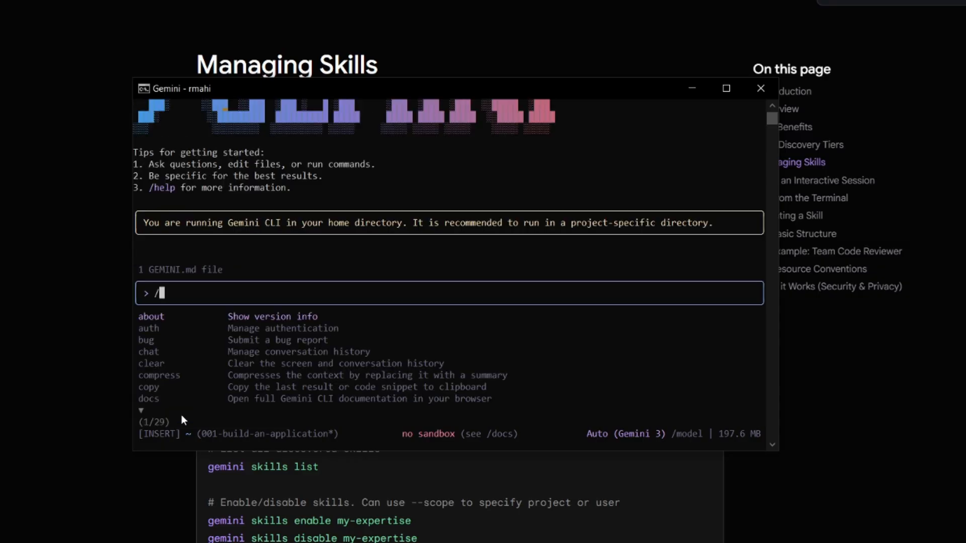
# Enter the /skills command at the Gemini CLI prompt, correcting a typo
pyautogui.write('skil')
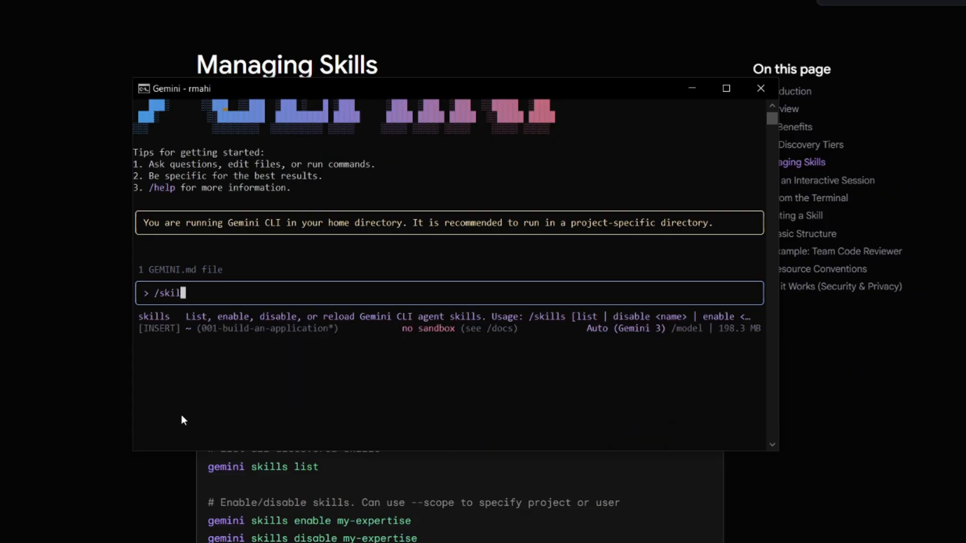
pyautogui.write('ls')
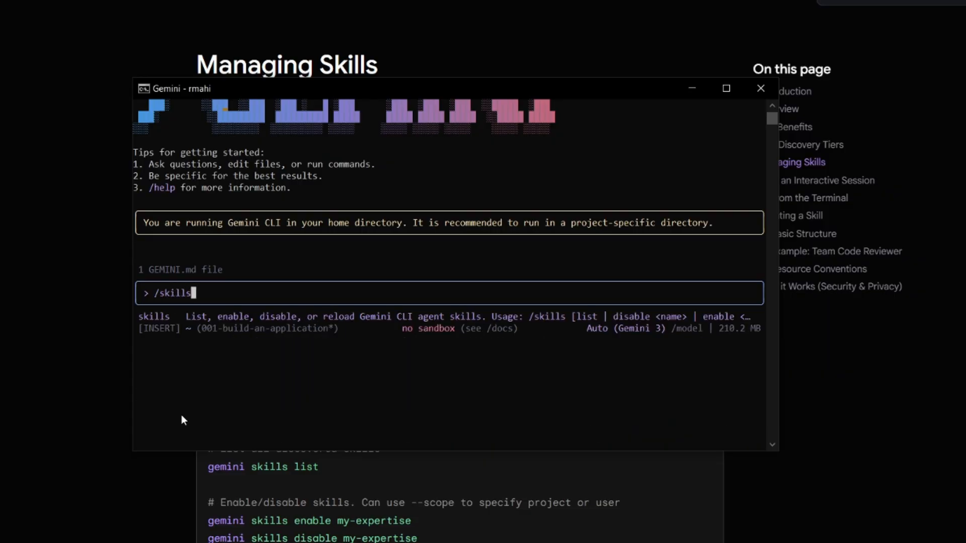
pyautogui.press('Backspace')
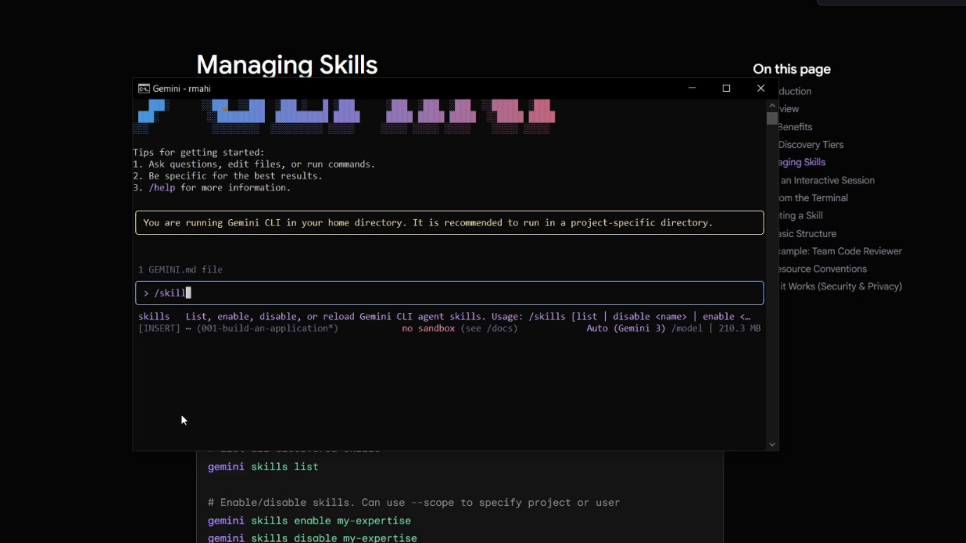
pyautogui.write('s')
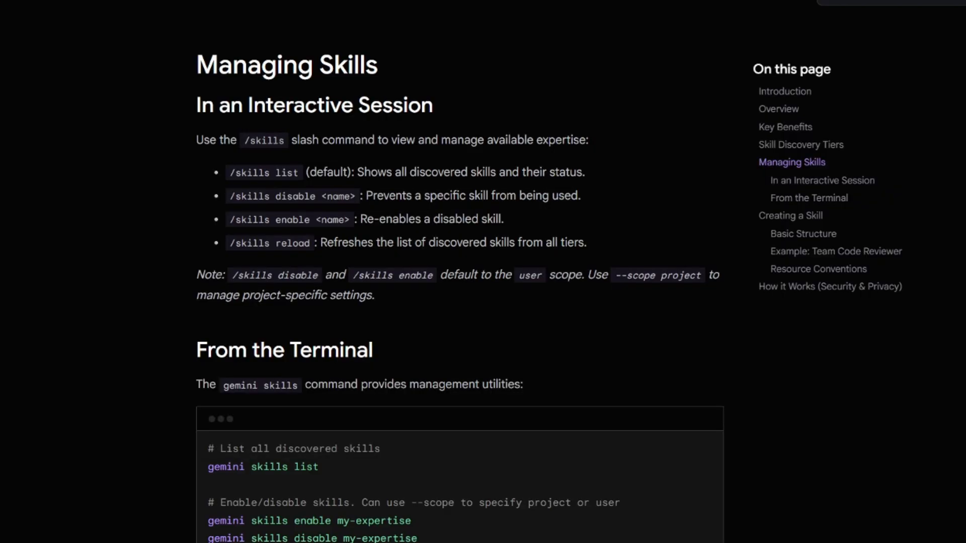
pyautogui.moveTo(305, 427)
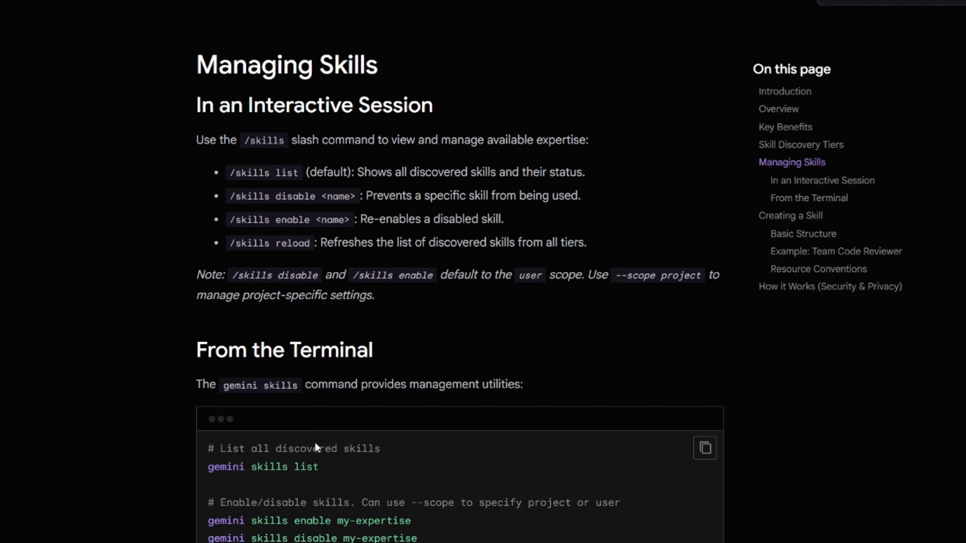
pyautogui.scroll(-3)
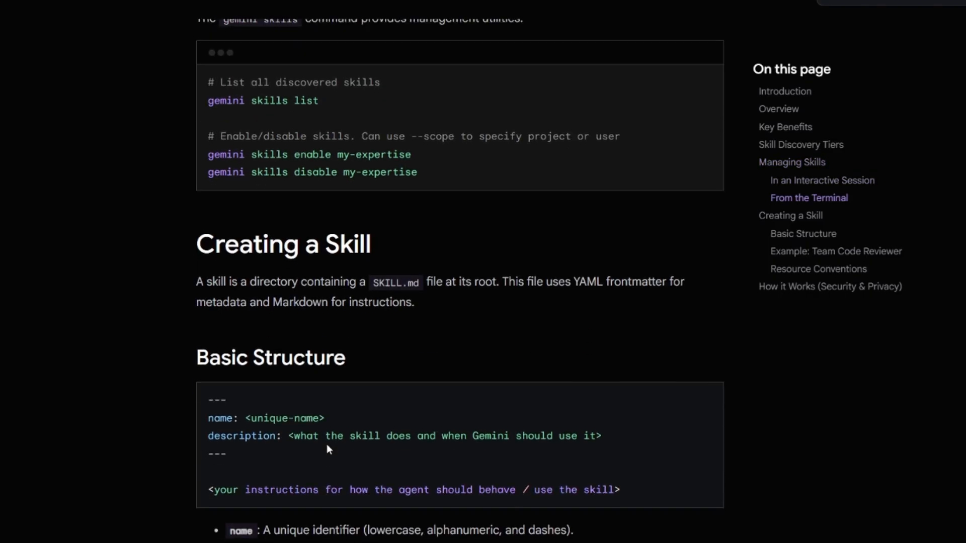
pyautogui.moveTo(332, 461)
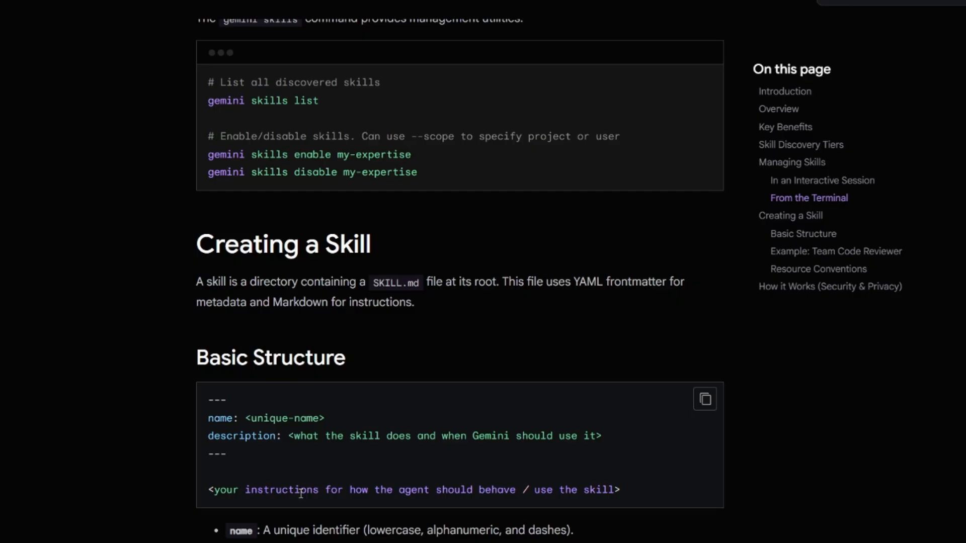
pyautogui.scroll(-3)
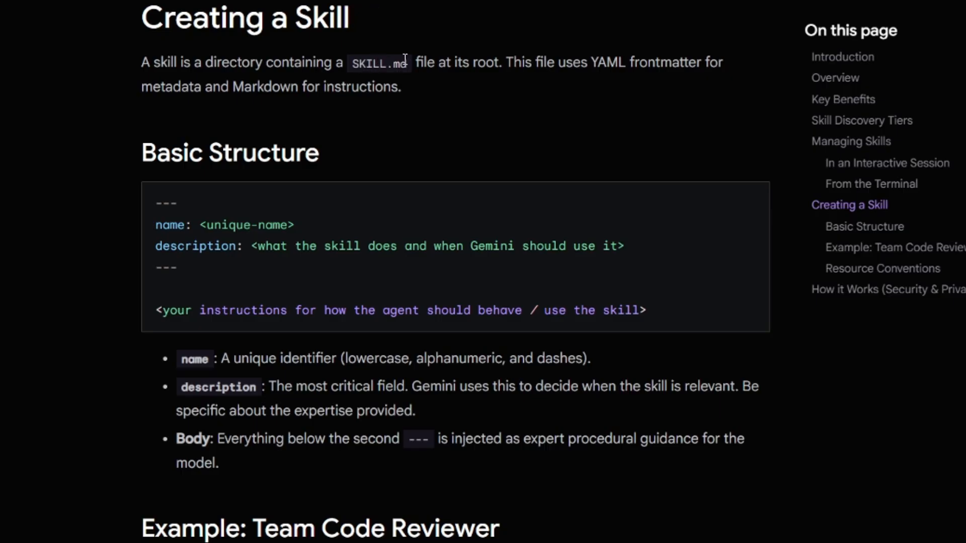
pyautogui.moveTo(187, 296)
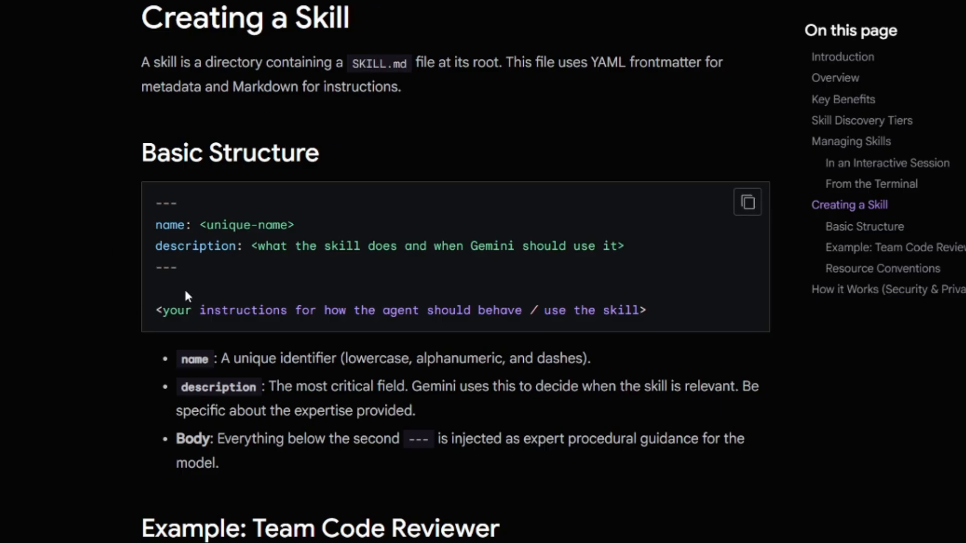
pyautogui.moveTo(163, 294)
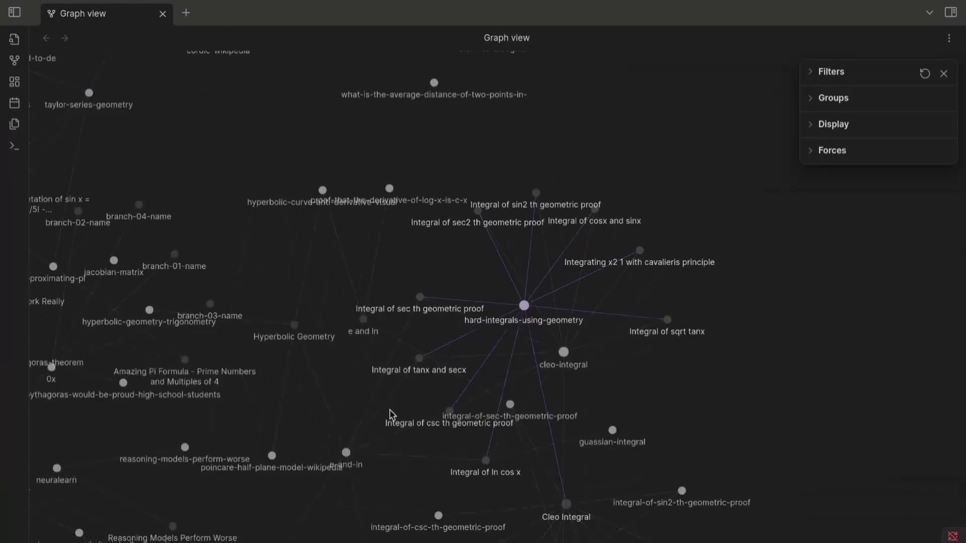
pyautogui.click(345, 459)
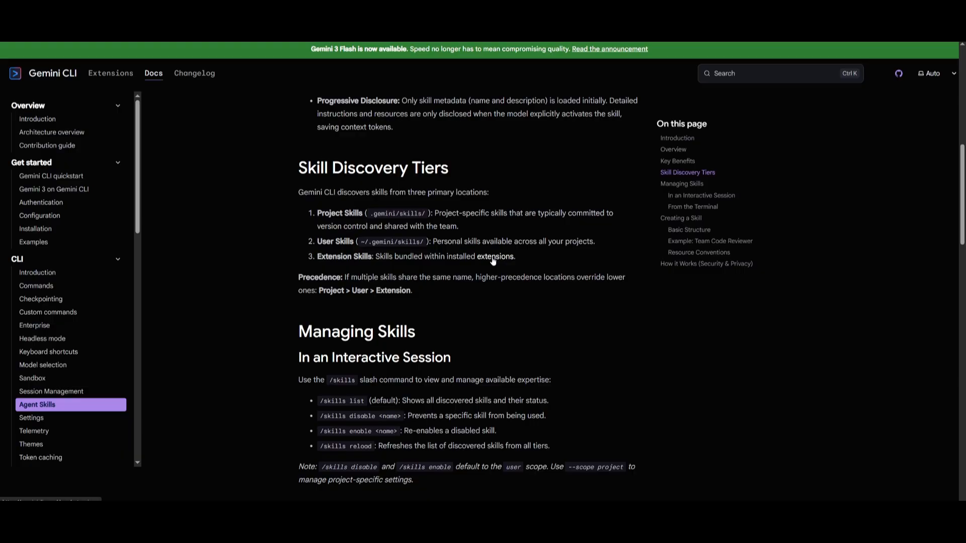
# Browse the Gemini CLI Extensions gallery and dismiss the spec-flow install-command popup
pyautogui.click(110, 73)
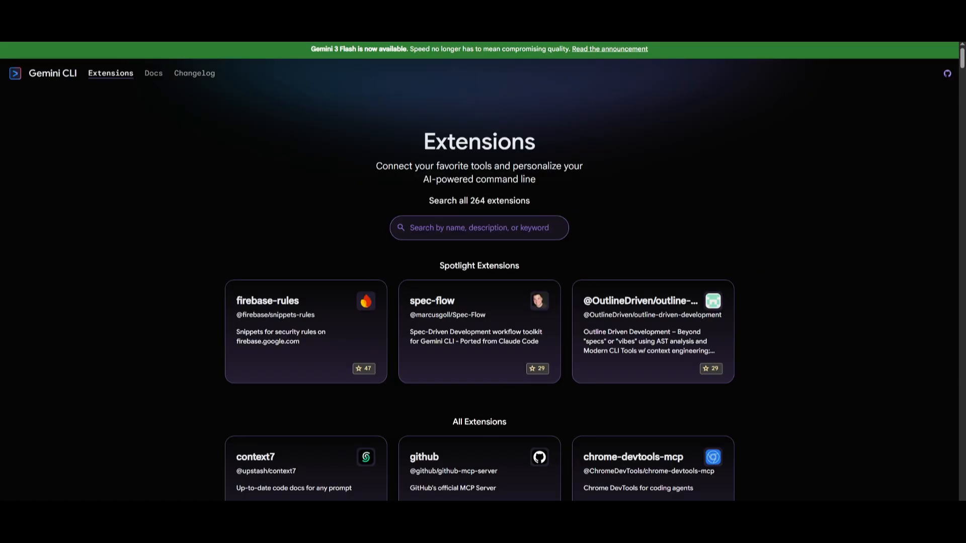
pyautogui.moveTo(496, 216)
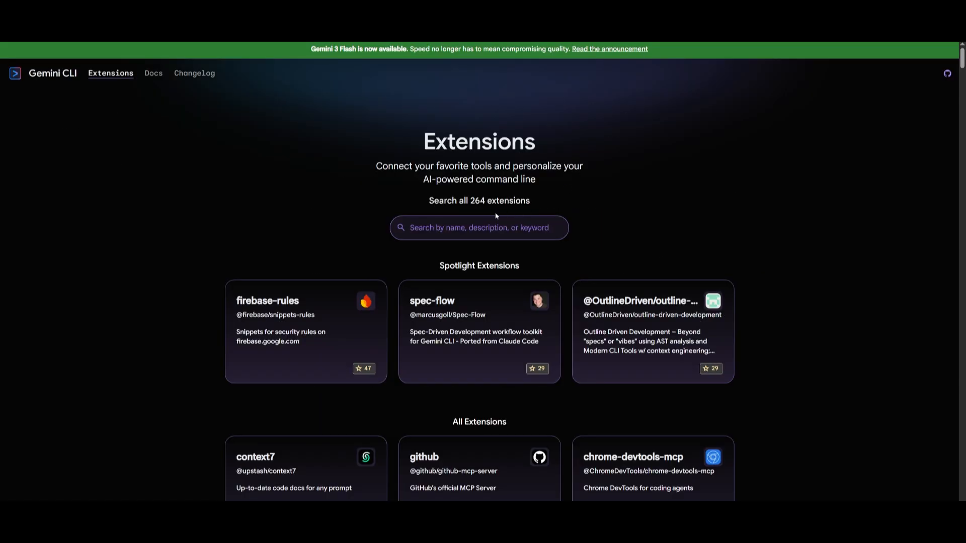
pyautogui.moveTo(293, 303)
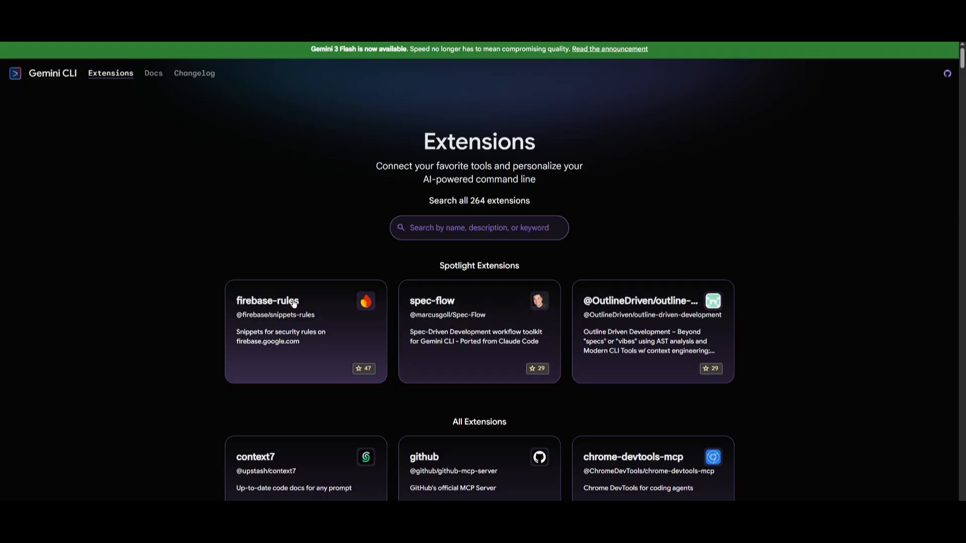
pyautogui.moveTo(644, 399)
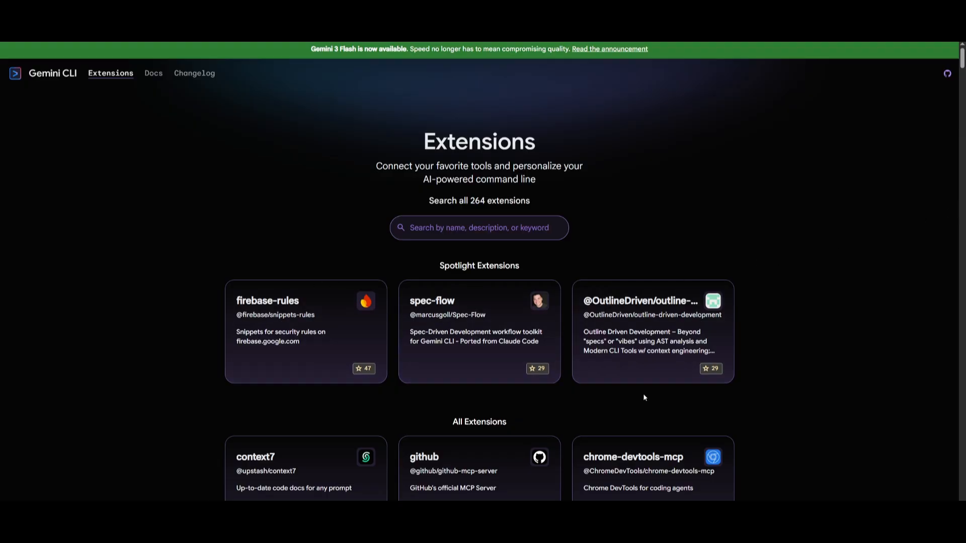
pyautogui.moveTo(304, 354)
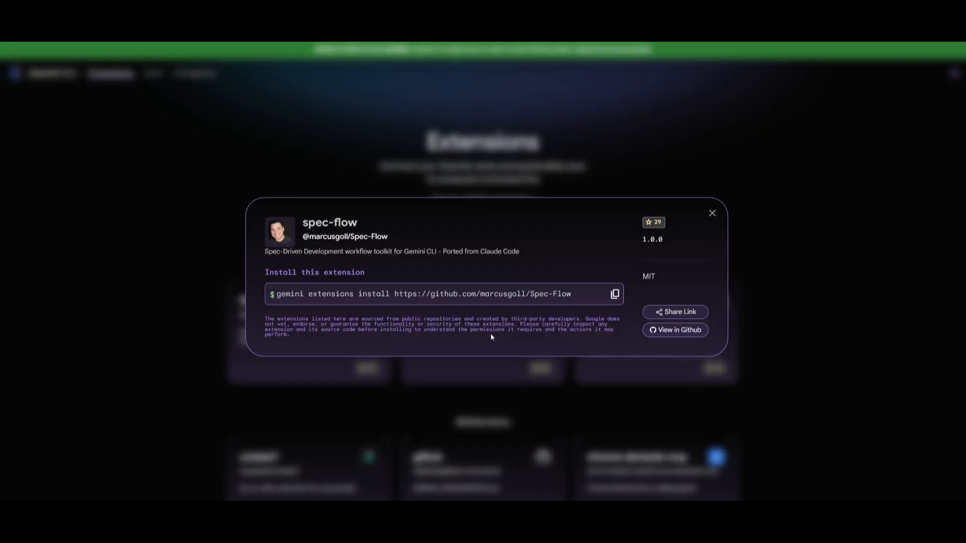
pyautogui.click(712, 214)
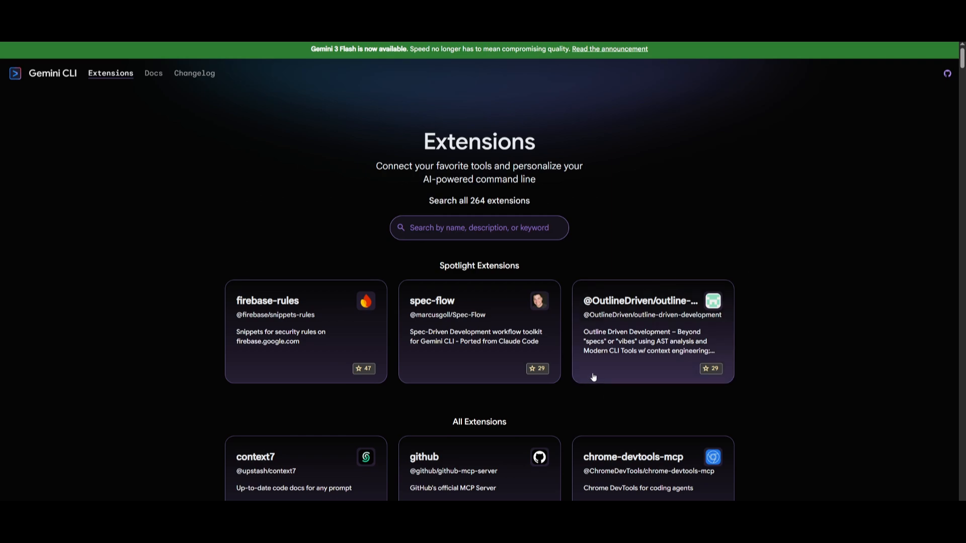
pyautogui.moveTo(654, 285)
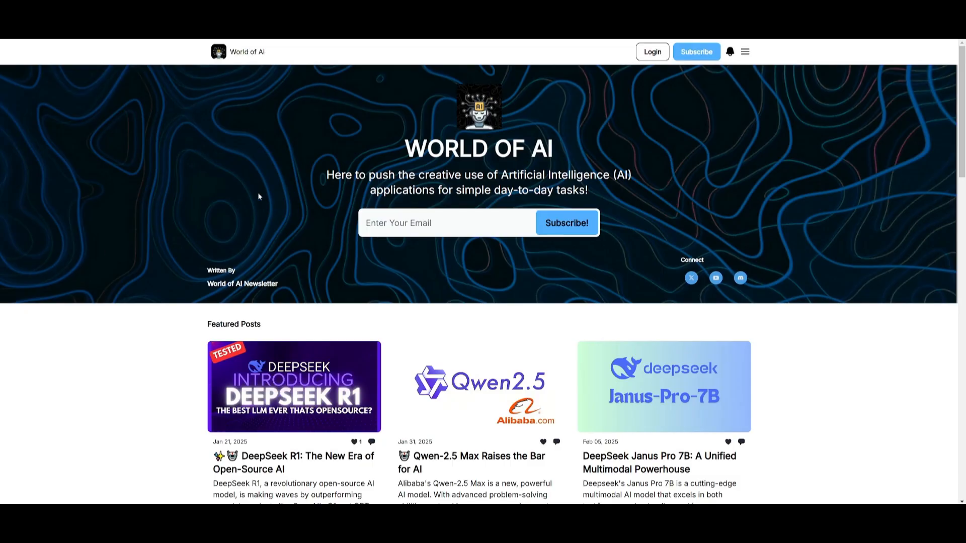
# Scroll through the World of AI newsletter's featured and latest posts down to the footer
pyautogui.scroll(-3)
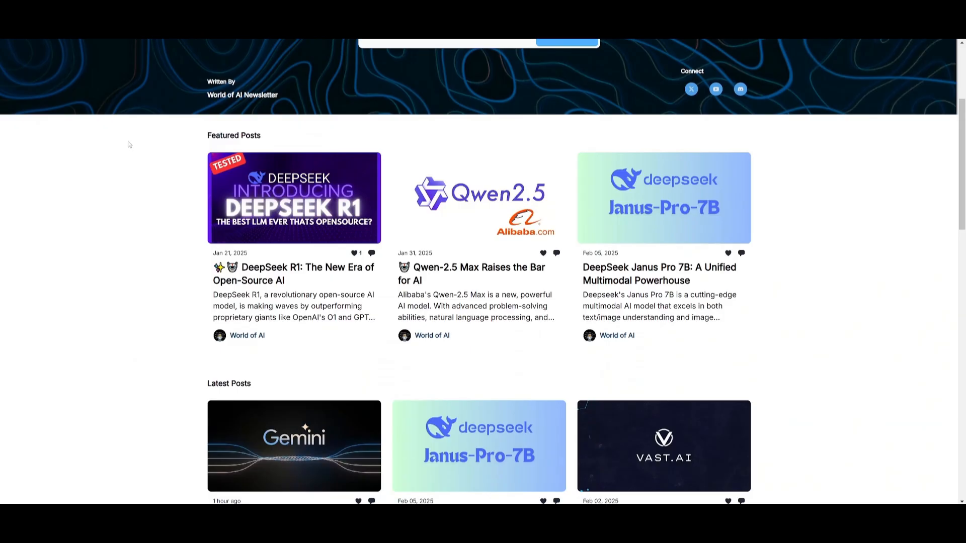
pyautogui.scroll(-3)
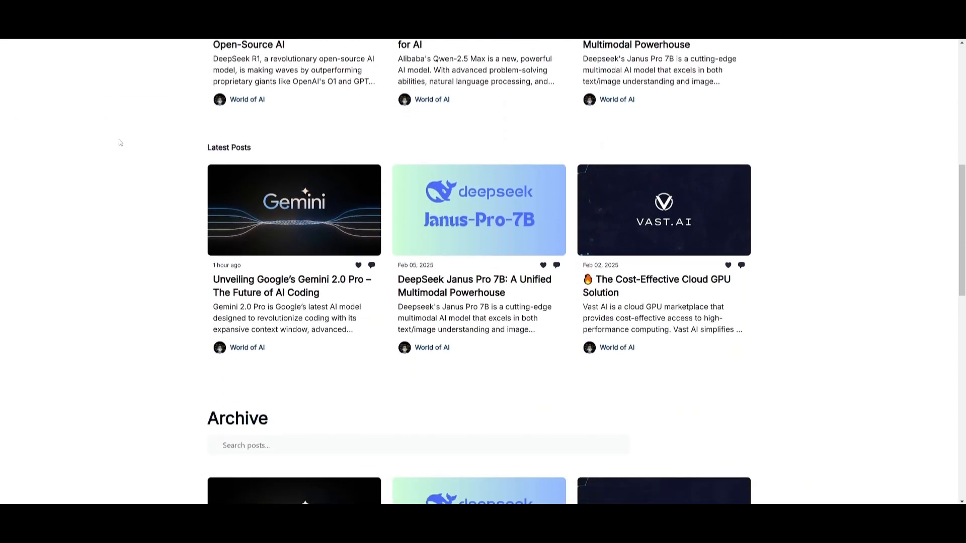
pyautogui.scroll(-3)
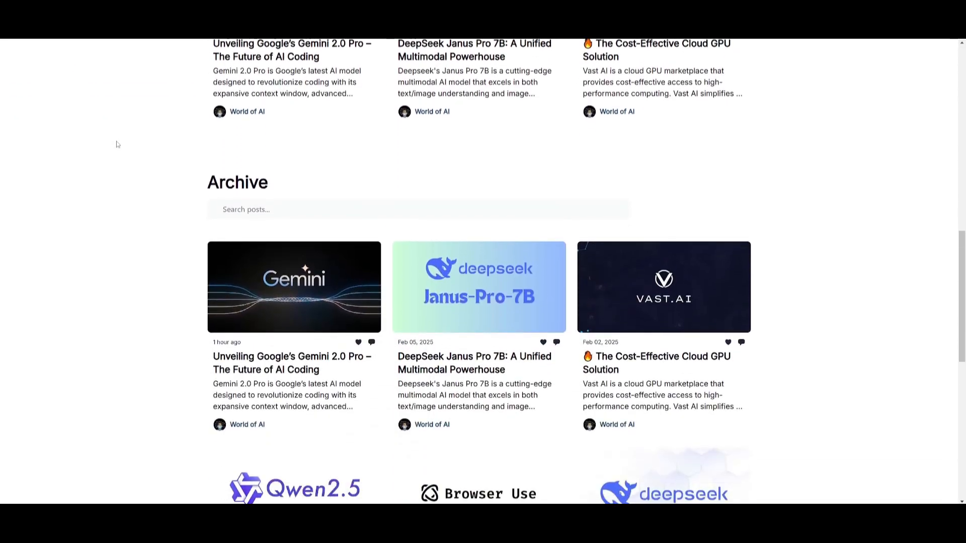
pyautogui.scroll(-3)
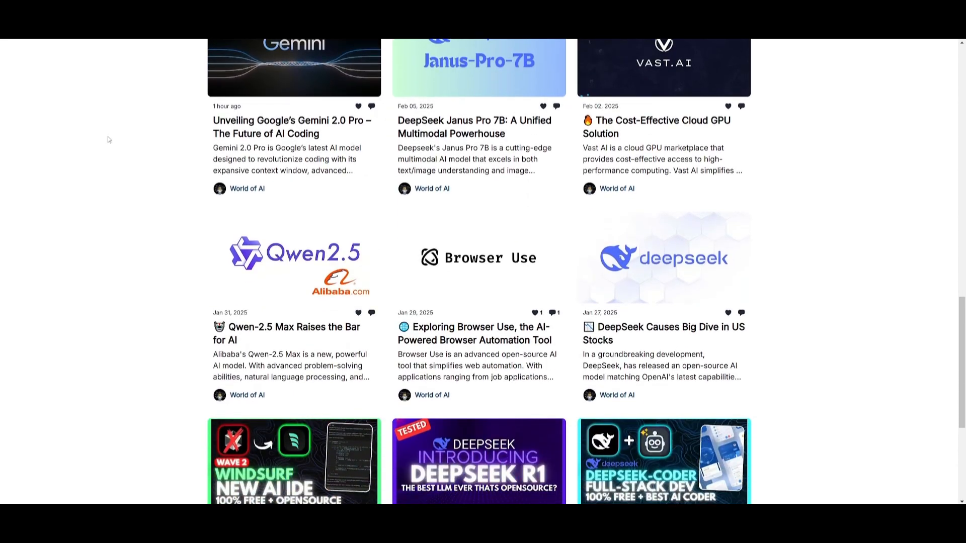
pyautogui.scroll(-3)
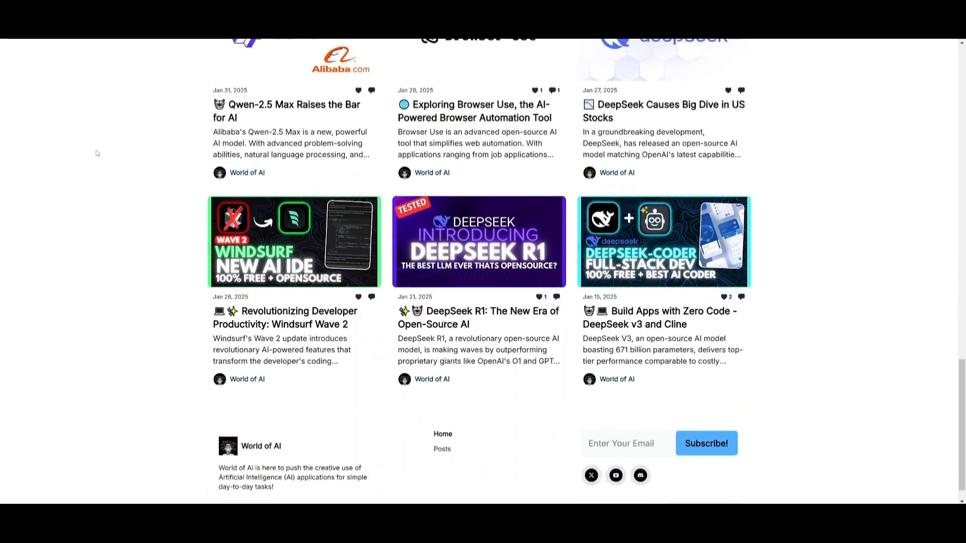
pyautogui.scroll(-3)
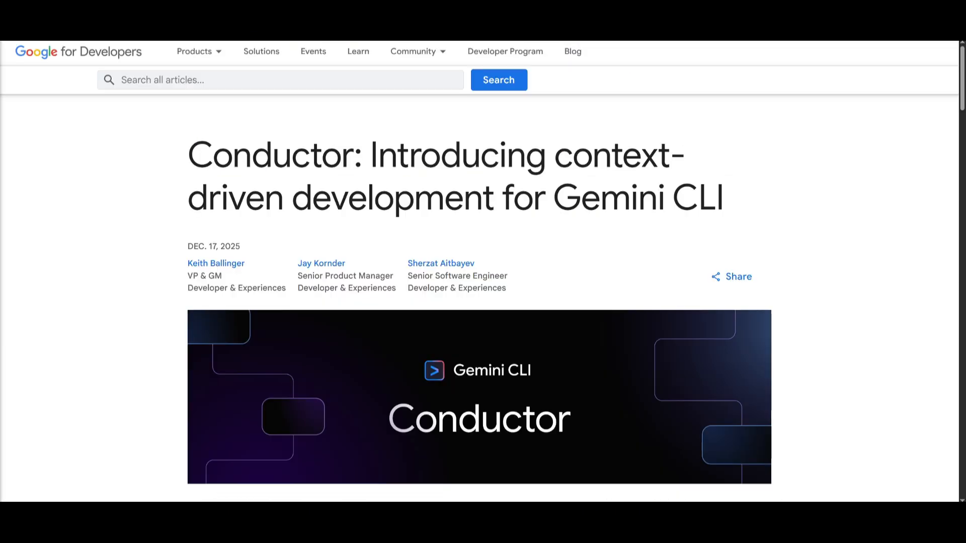
pyautogui.moveTo(107, 235)
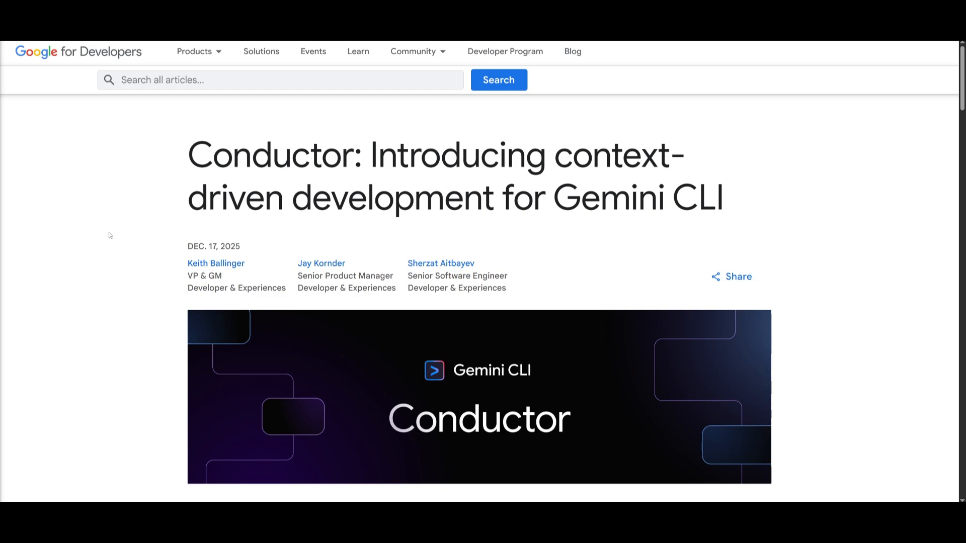
# Scroll the Conductor announcement into the "Measure twice, code once" section
pyautogui.scroll(-3)
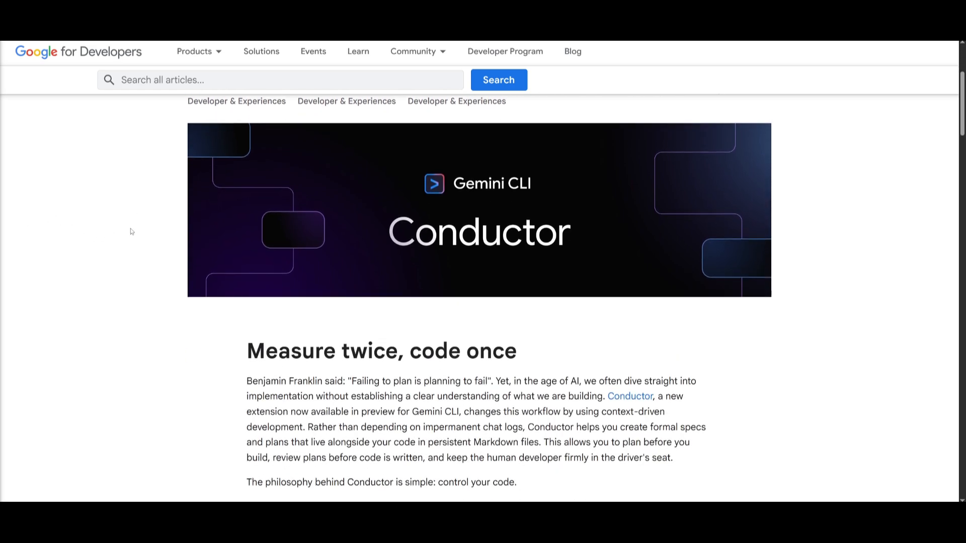
pyautogui.scroll(-3)
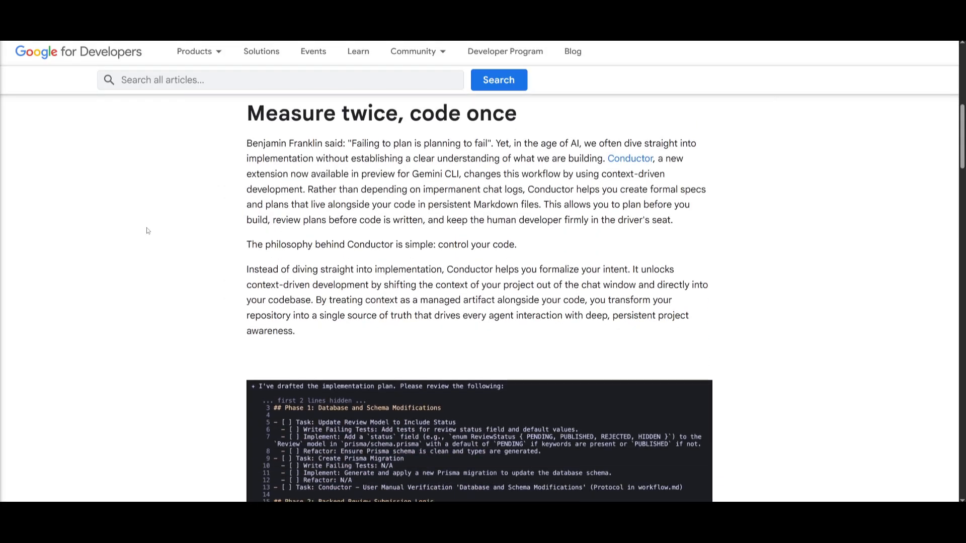
pyautogui.scroll(-3)
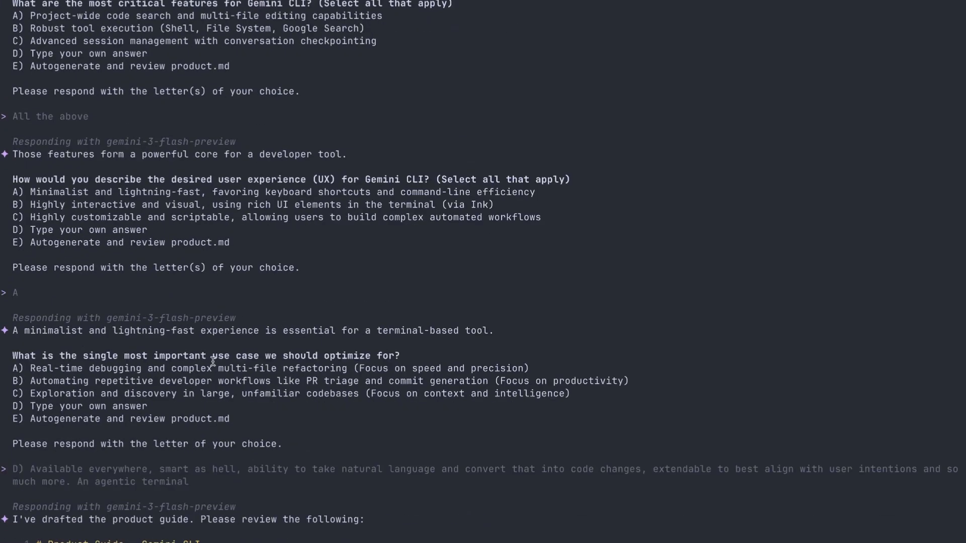
# Review the listed skills including TODO Expert Skill and ask "Can you help me solve todos in my repo?"
pyautogui.scroll(-3)
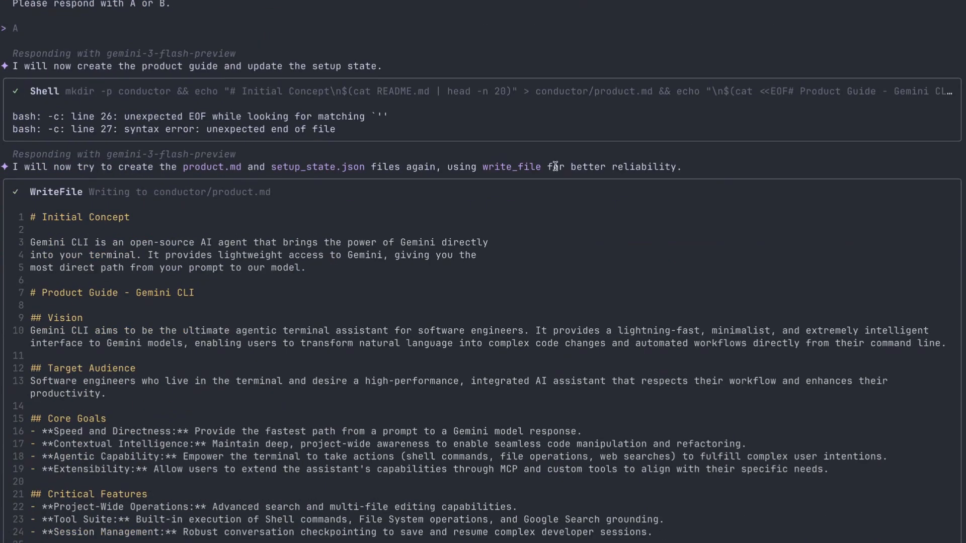
pyautogui.scroll(-3)
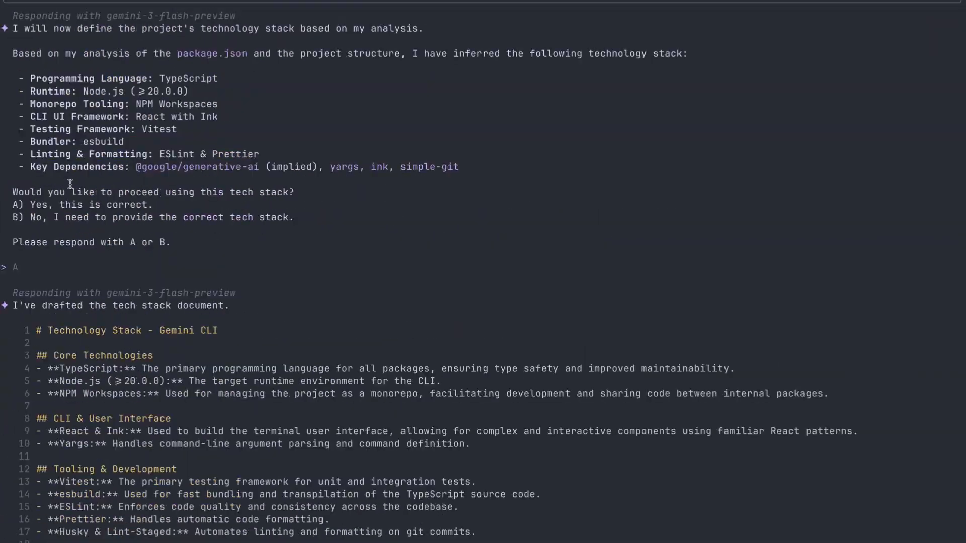
pyautogui.scroll(-3)
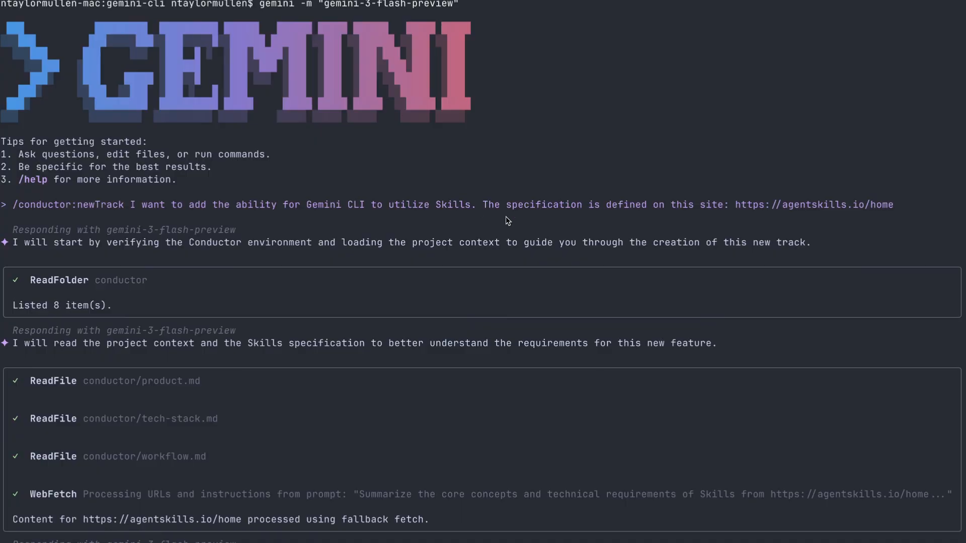
pyautogui.scroll(-3)
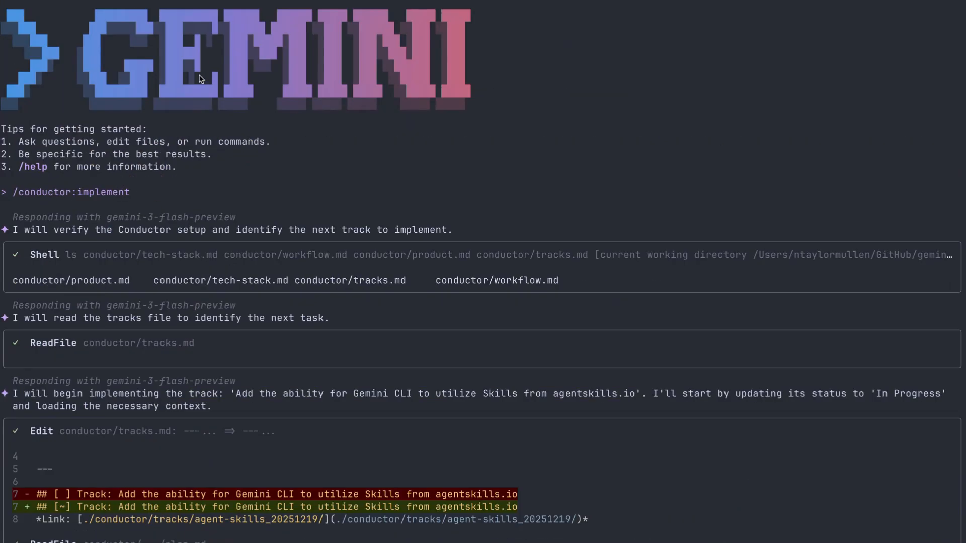
pyautogui.scroll(-3)
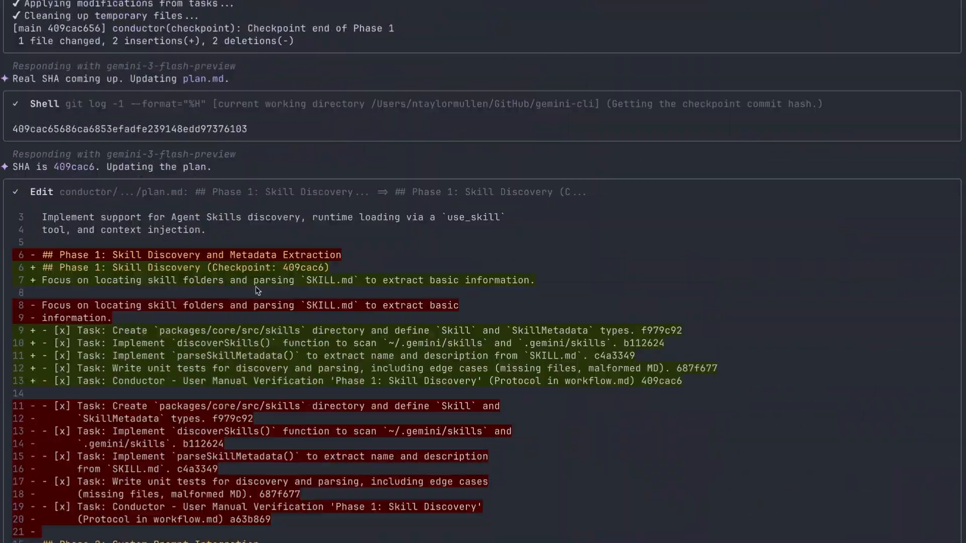
pyautogui.scroll(-3)
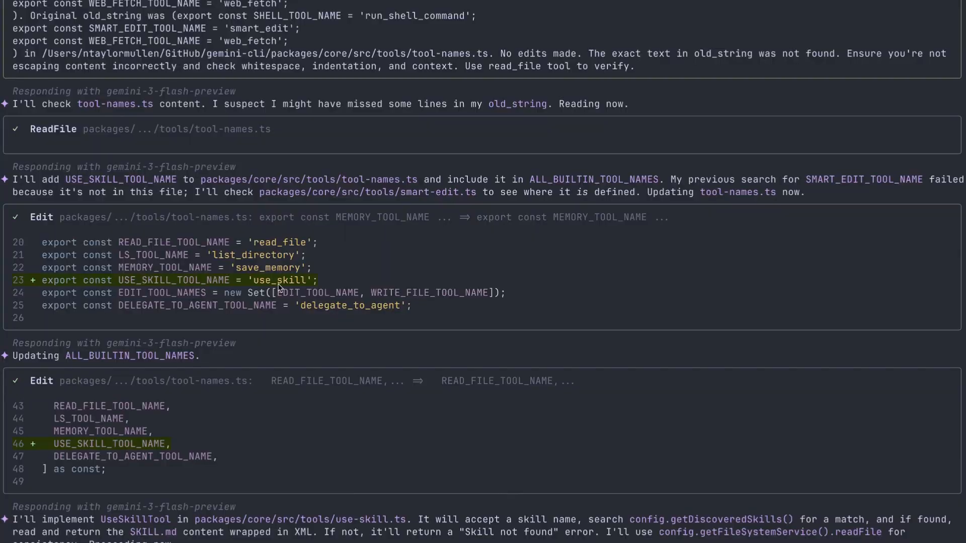
pyautogui.scroll(-3)
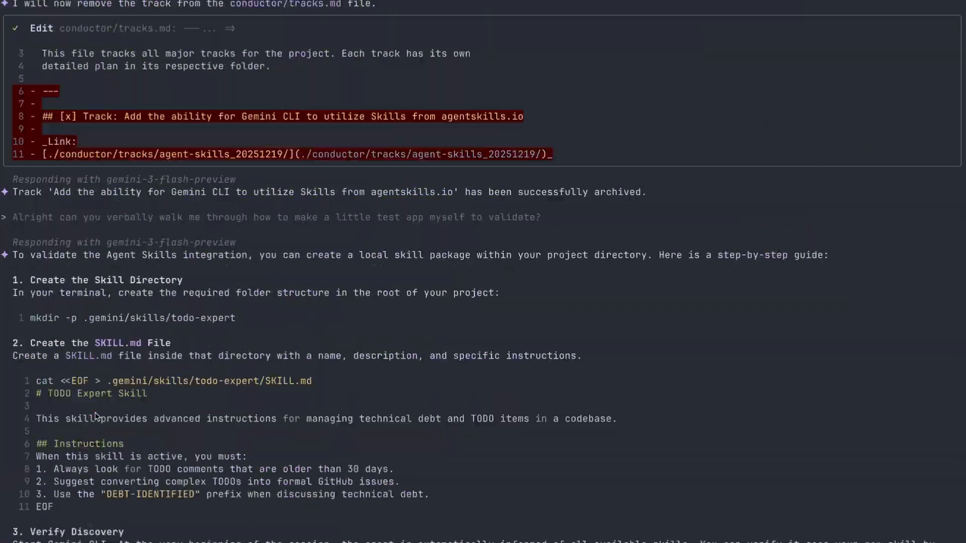
pyautogui.scroll(-3)
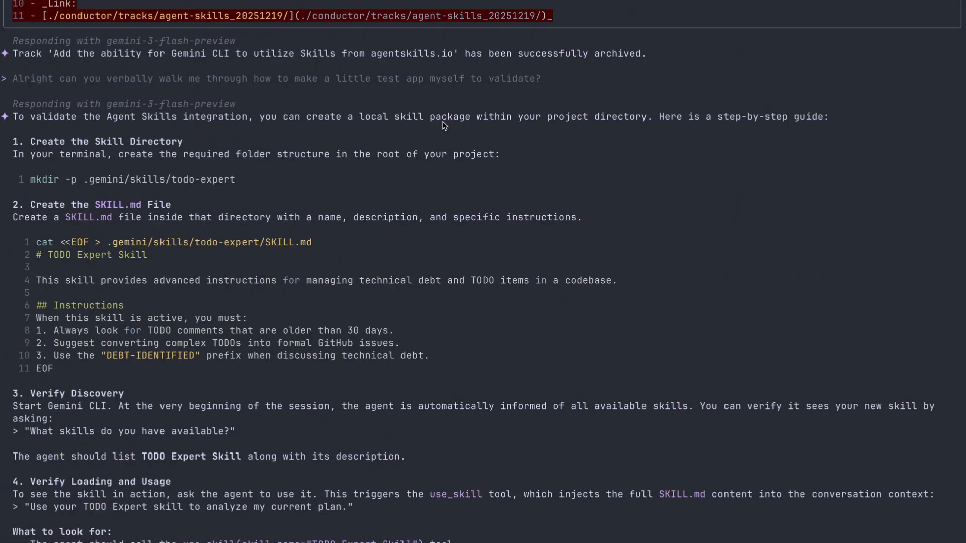
pyautogui.scroll(-3)
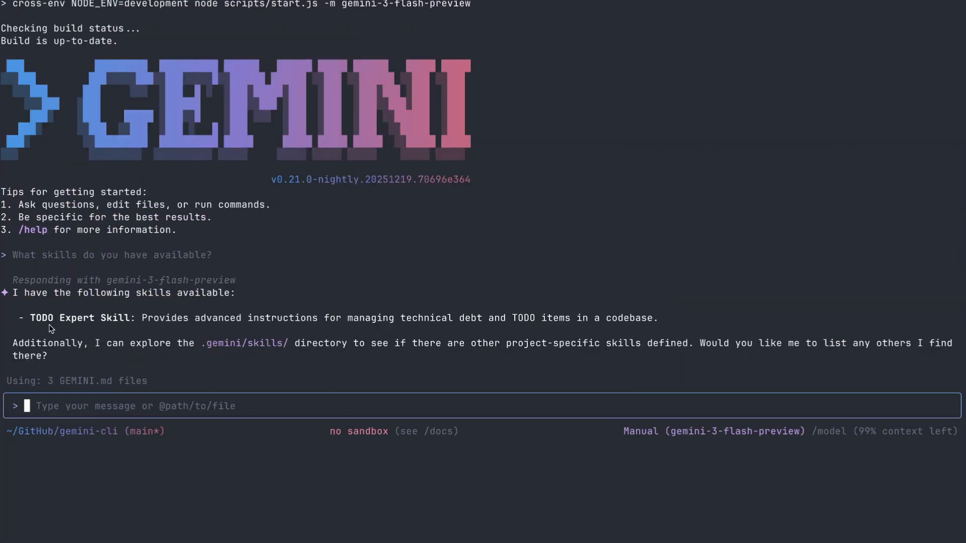
pyautogui.write('Can you help me solve todos in my repo?')
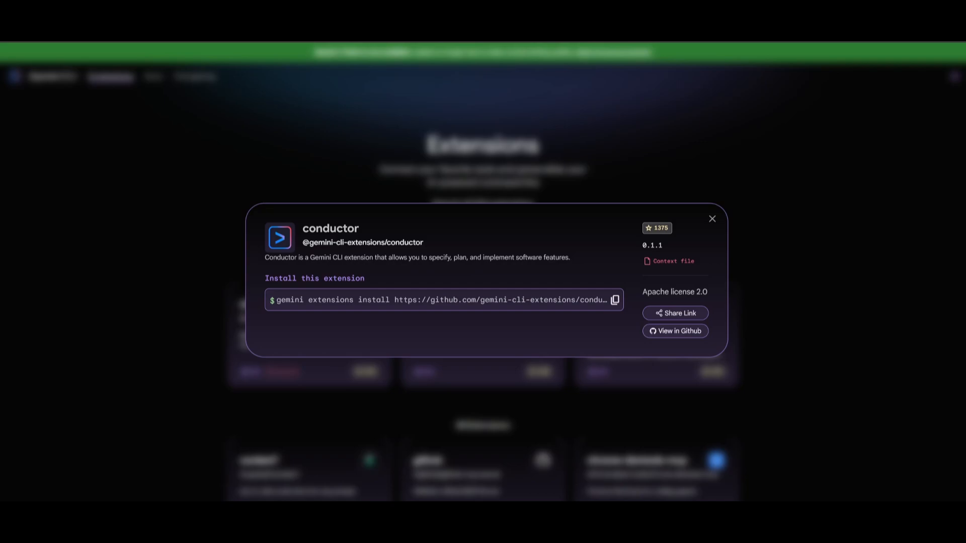
# Run gemini extensions install for the Conductor GitHub repo, confirm with y, then launch gemini
pyautogui.click(613, 300)
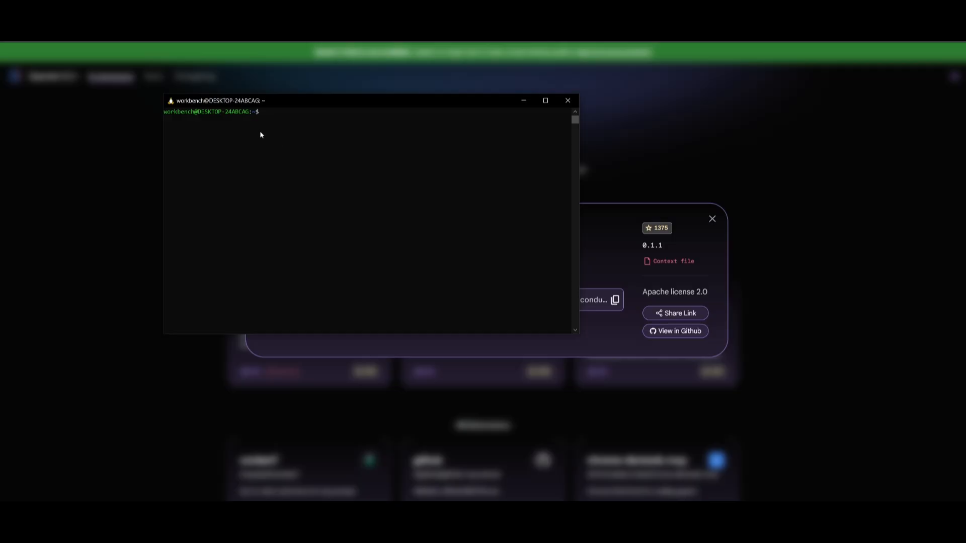
pyautogui.write('gemini extensions install https://github.com/gemini-cli-extensions/conductor')
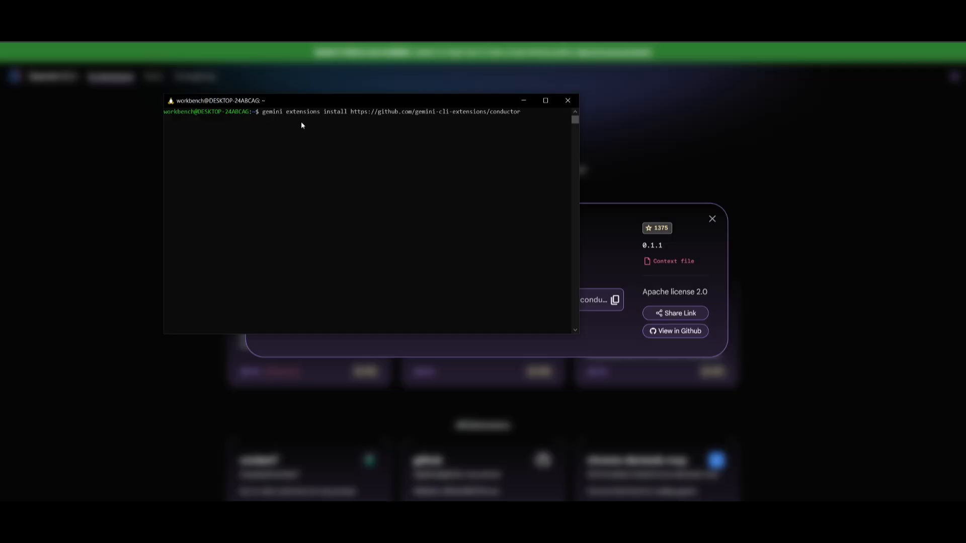
pyautogui.moveTo(302, 120)
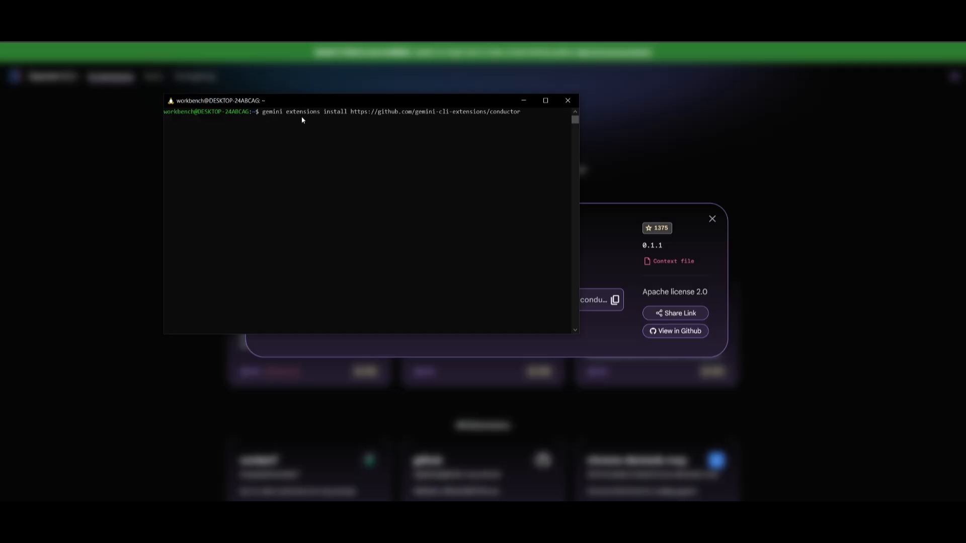
pyautogui.press('Enter')
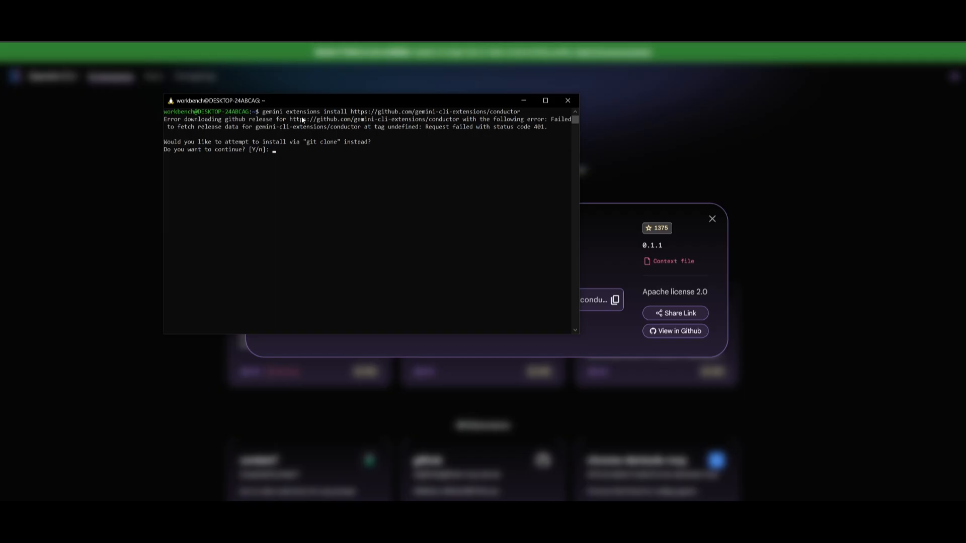
pyautogui.write('y')
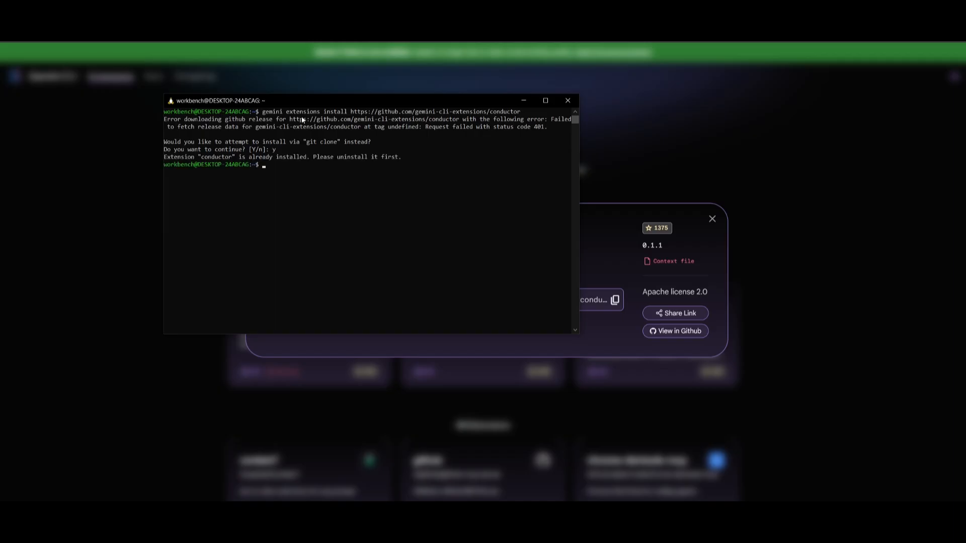
pyautogui.moveTo(261, 149)
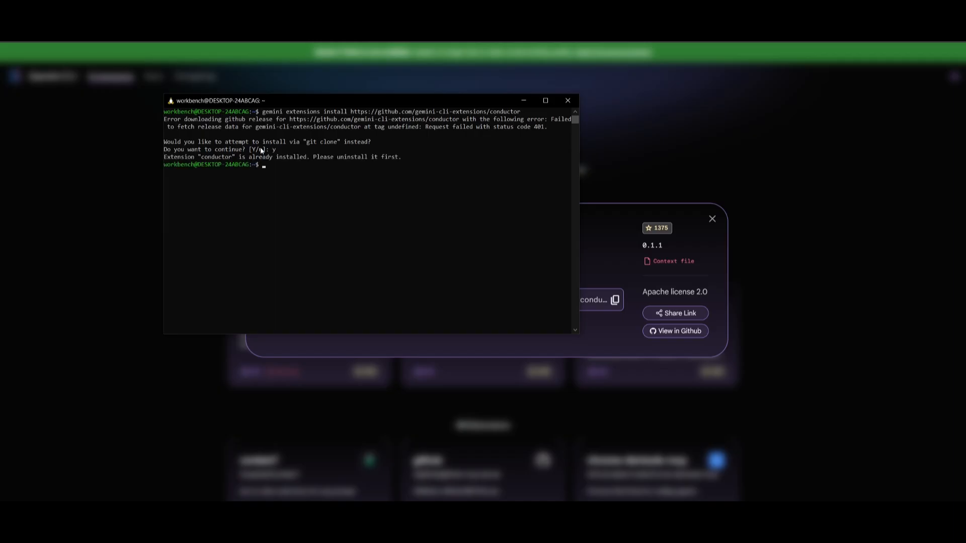
pyautogui.write('gemini')
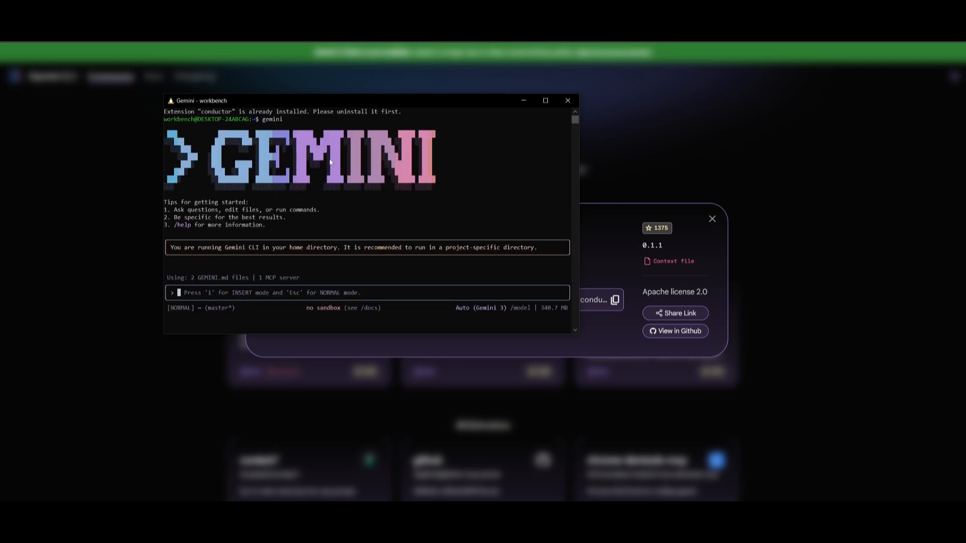
# Enter insert mode and start a slash command to show session statistics
pyautogui.press('i')
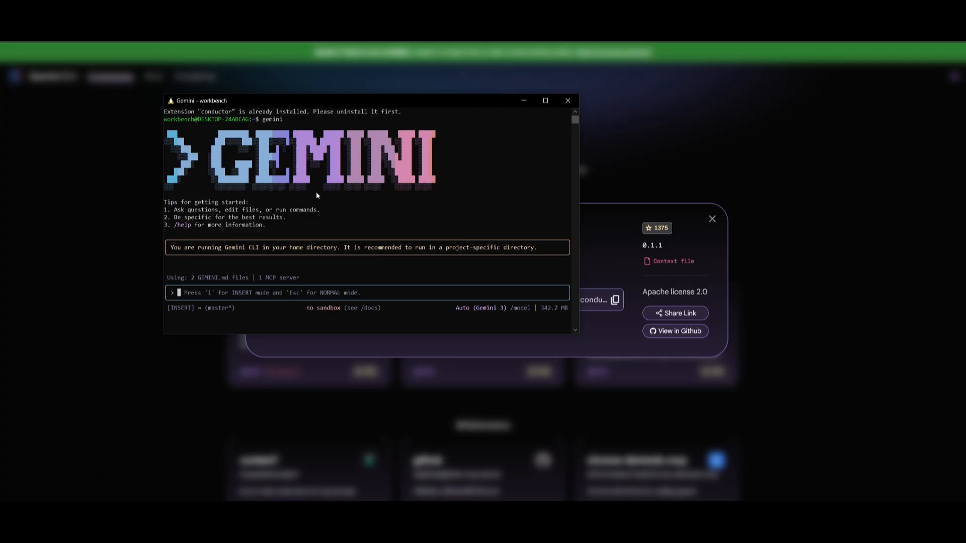
pyautogui.write('/condu')
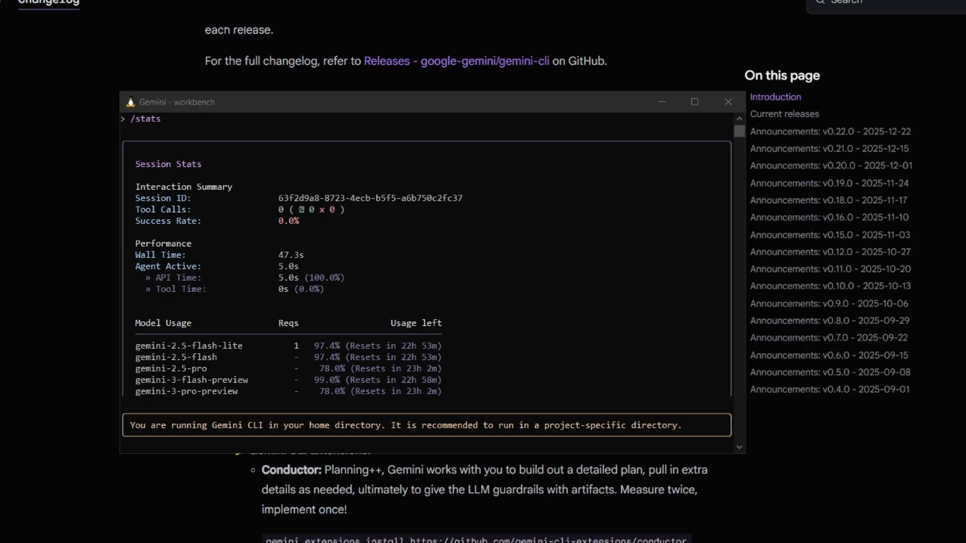
pyautogui.moveTo(56, 244)
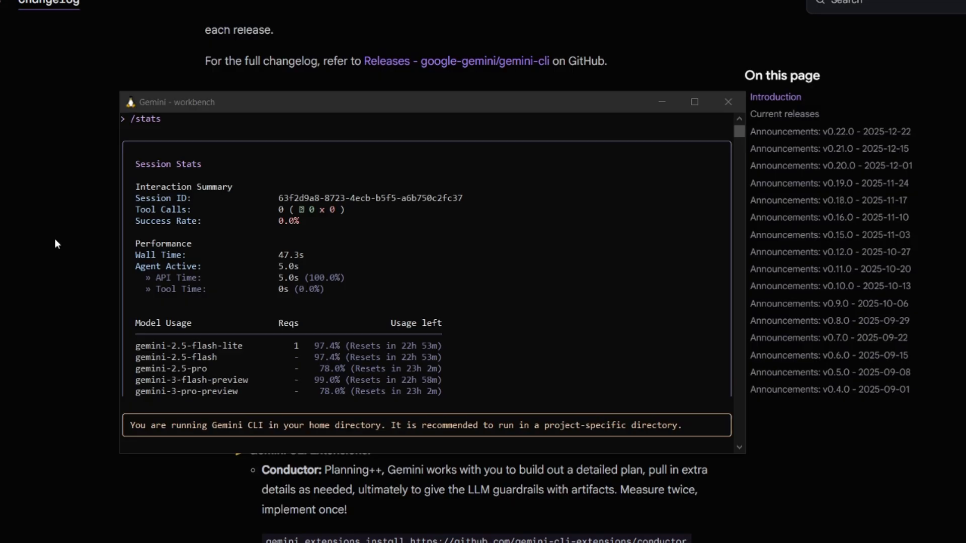
pyautogui.moveTo(244, 267)
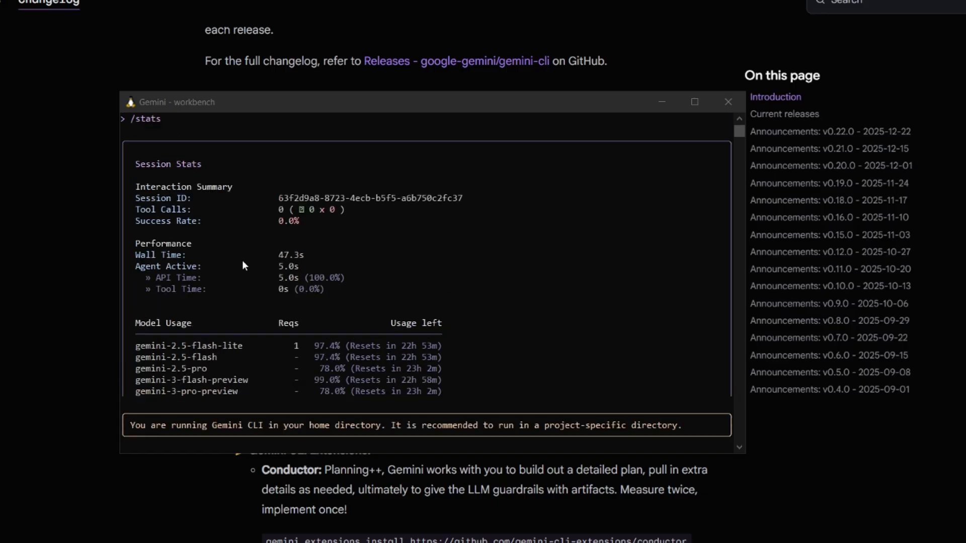
pyautogui.moveTo(273, 392)
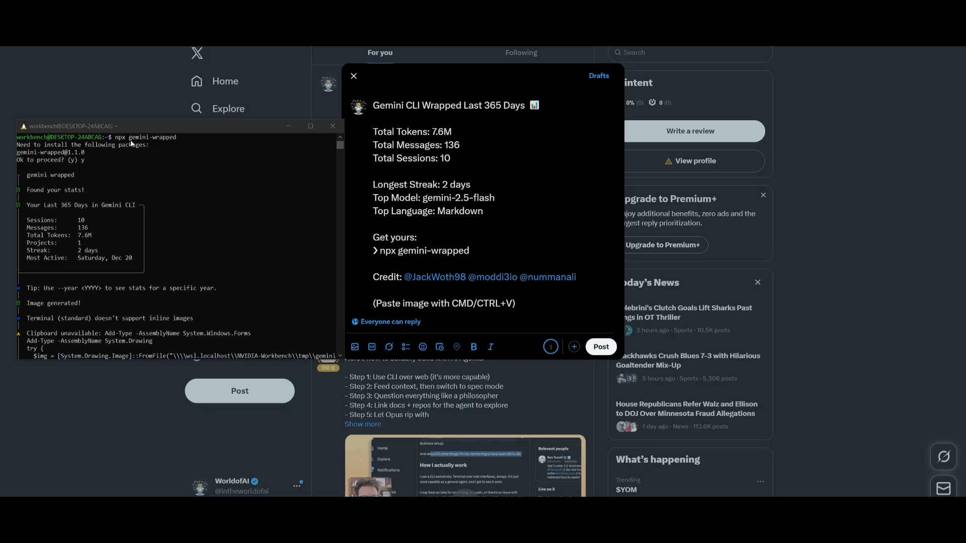
pyautogui.moveTo(143, 141)
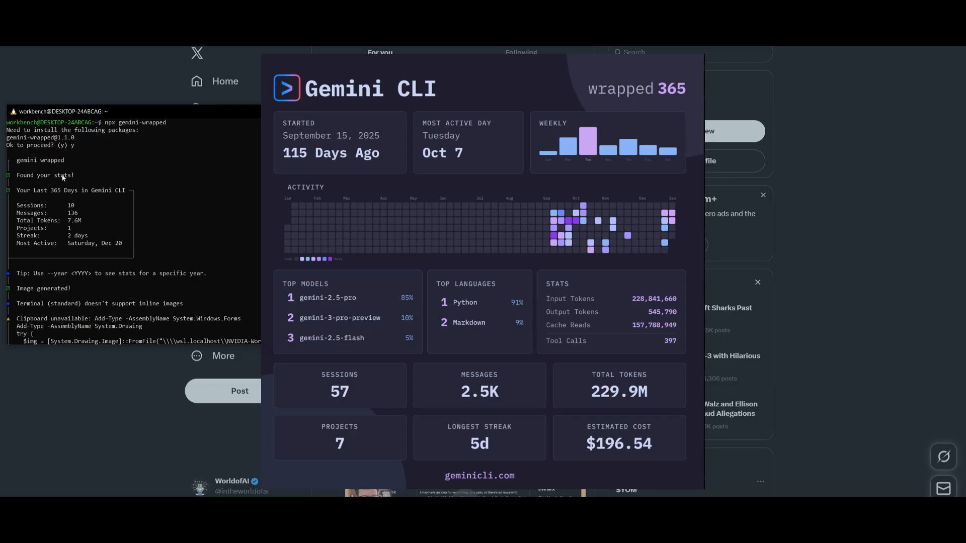
pyautogui.moveTo(99, 213)
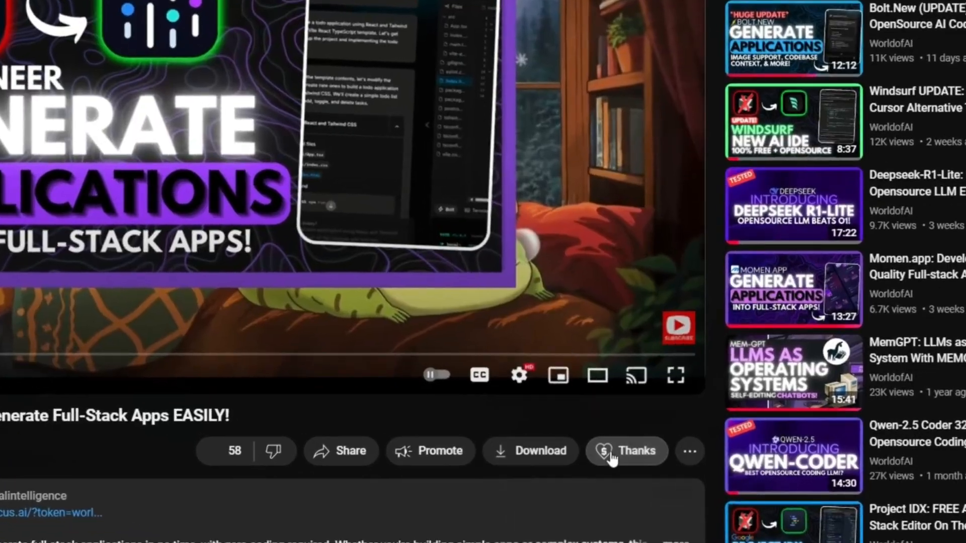
# View the Super Thanks purchase options with the amount raised to CA$75
pyautogui.click(625, 450)
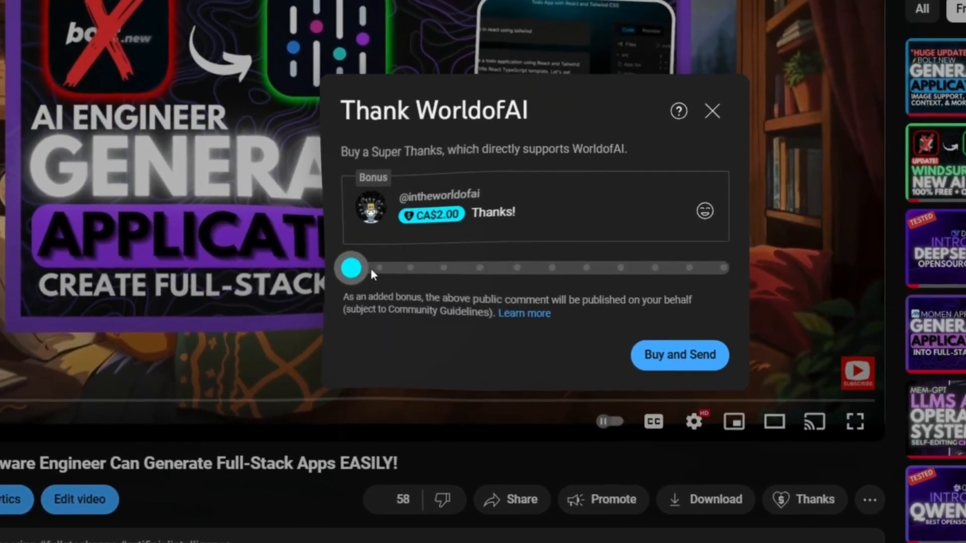
pyautogui.moveTo(351, 267); pyautogui.dragTo(586, 273)
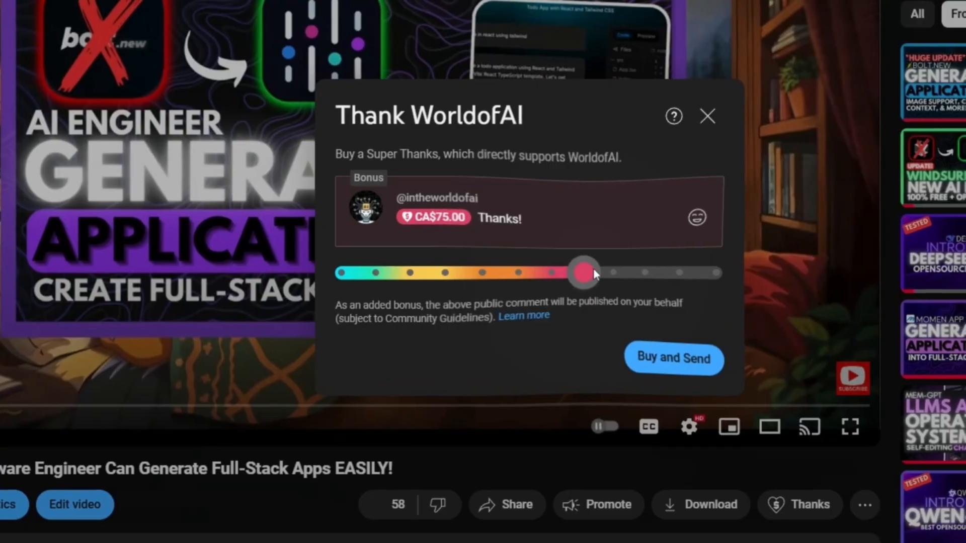
pyautogui.click(708, 217)
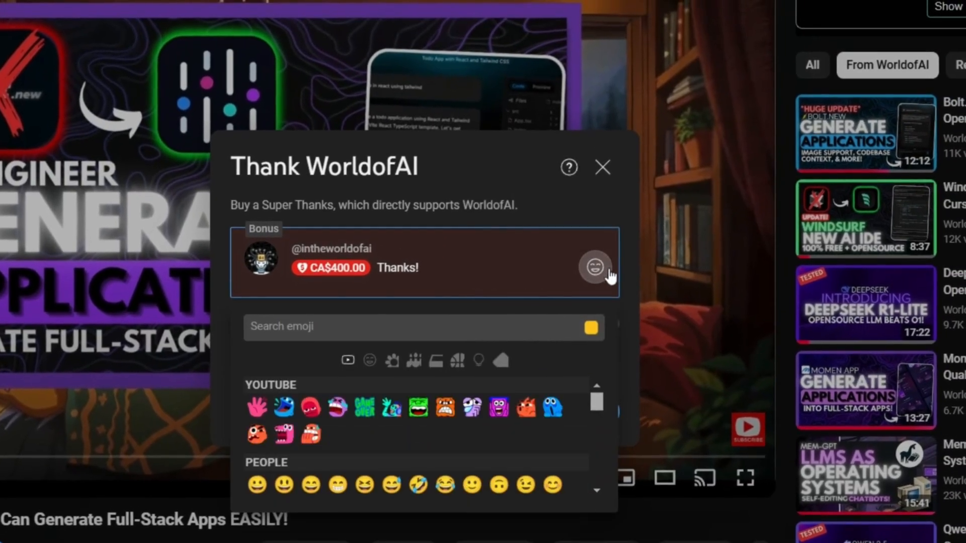
# From the channel home page, view the Join membership tiers and their perks
pyautogui.click(601, 167)
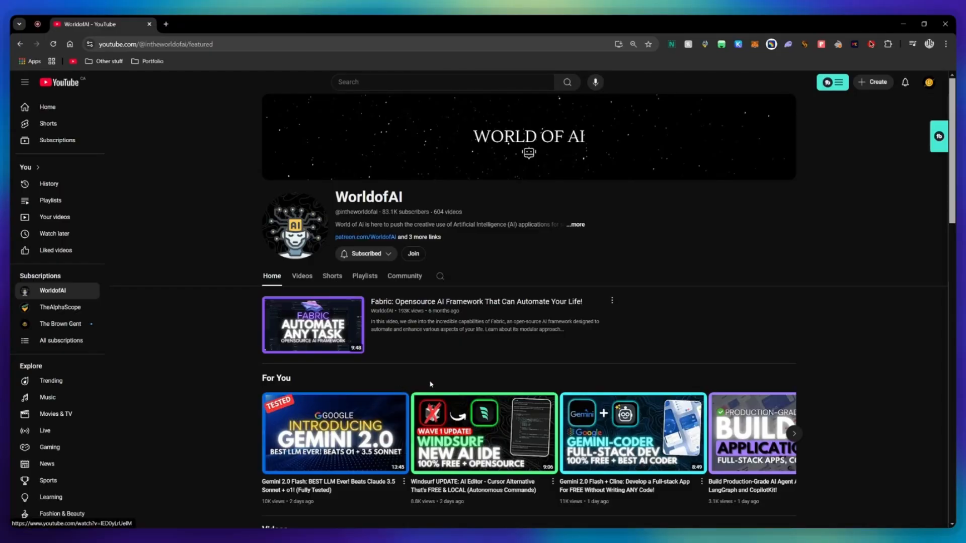
pyautogui.click(412, 253)
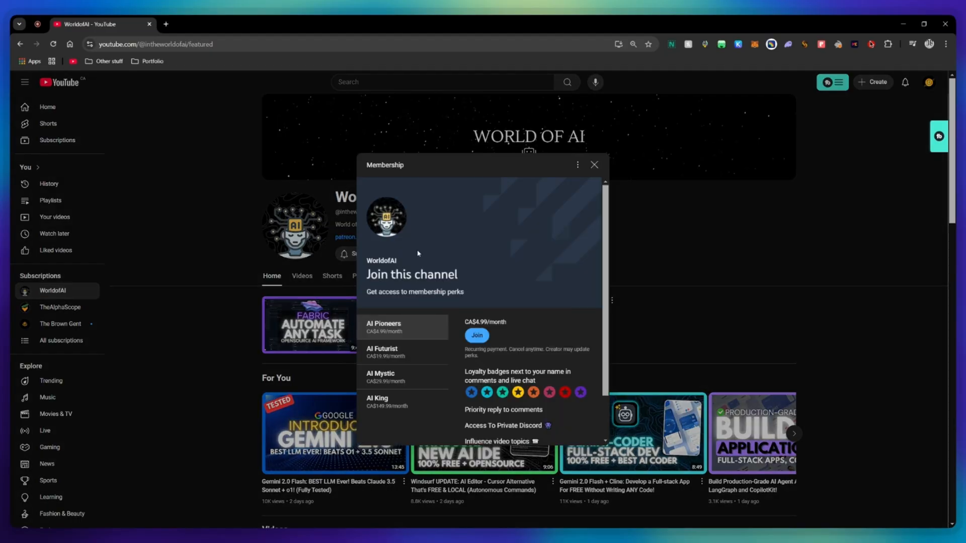
pyautogui.scroll(-3)
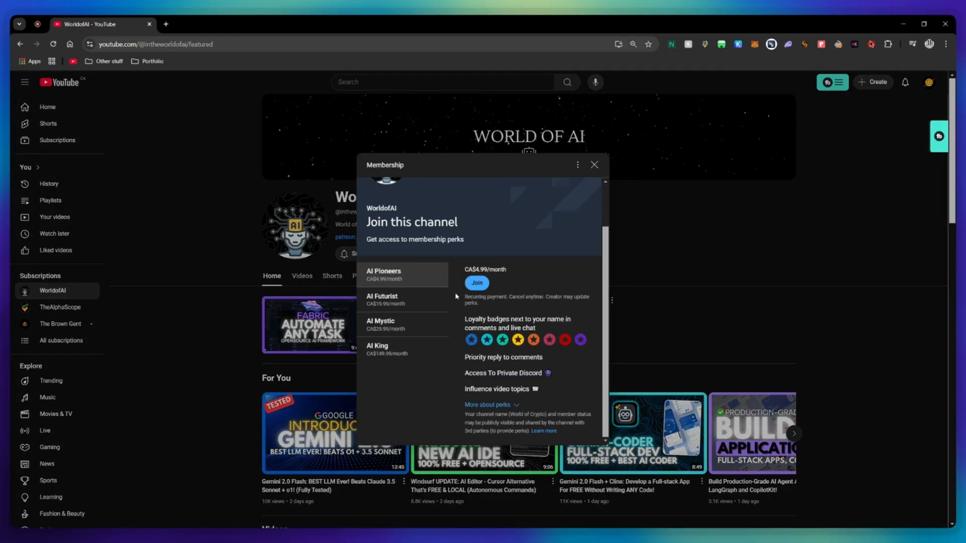
pyautogui.click(382, 299)
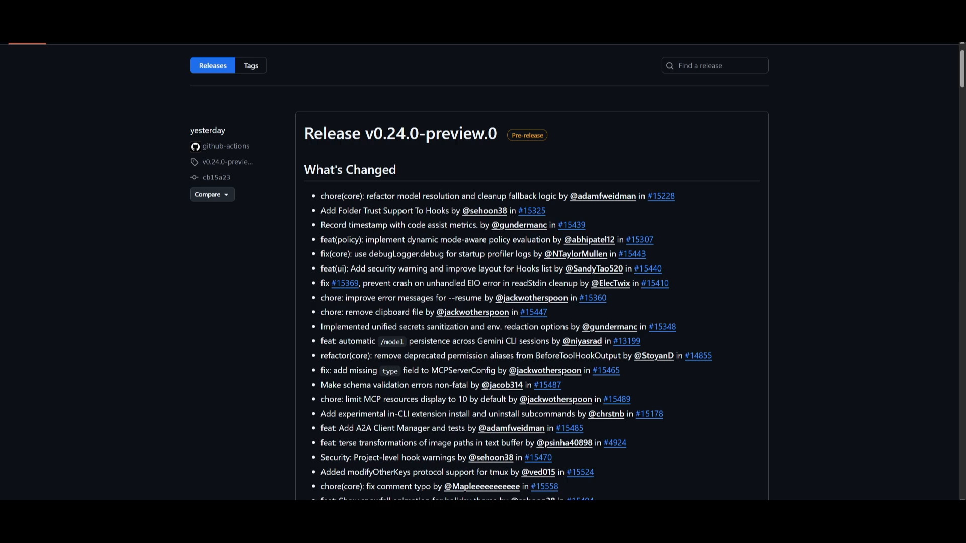
pyautogui.scroll(-3)
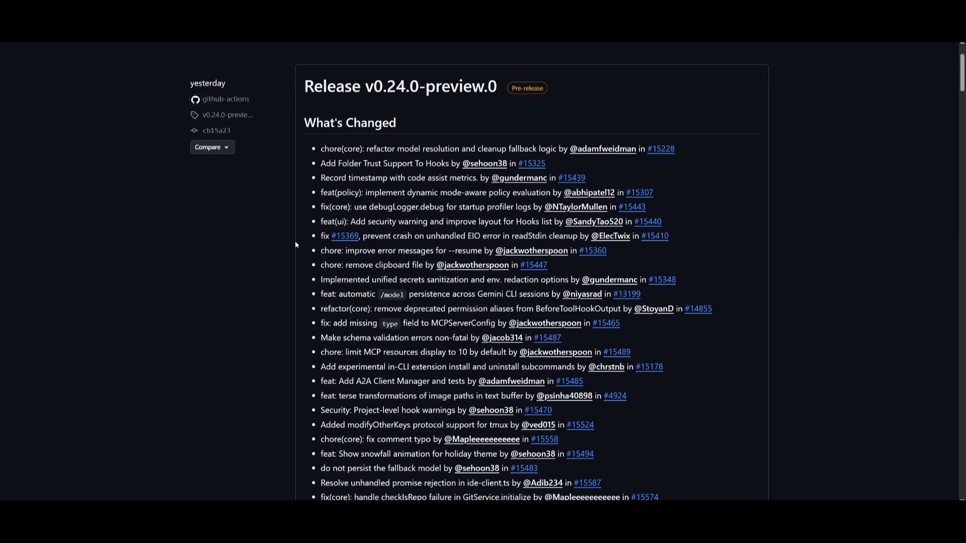
pyautogui.scroll(-3)
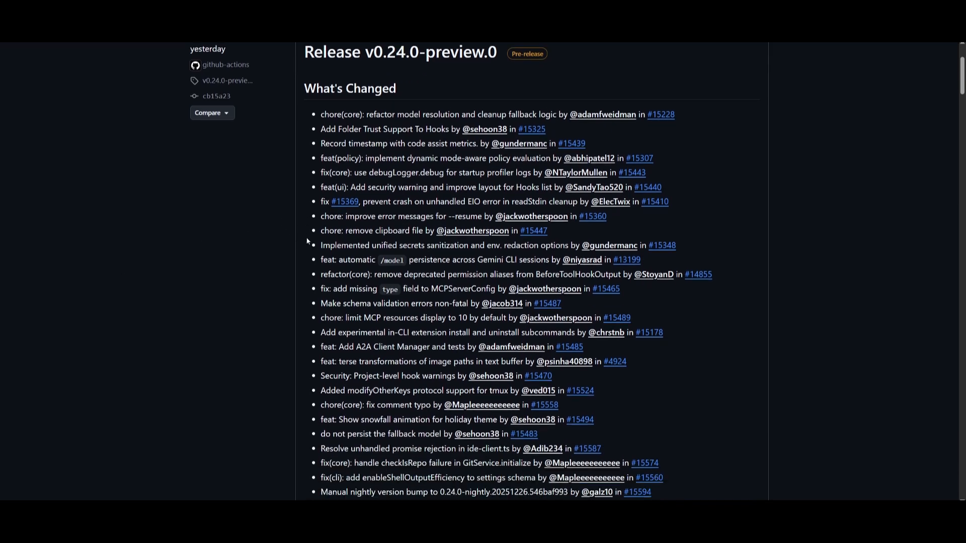
pyautogui.scroll(-3)
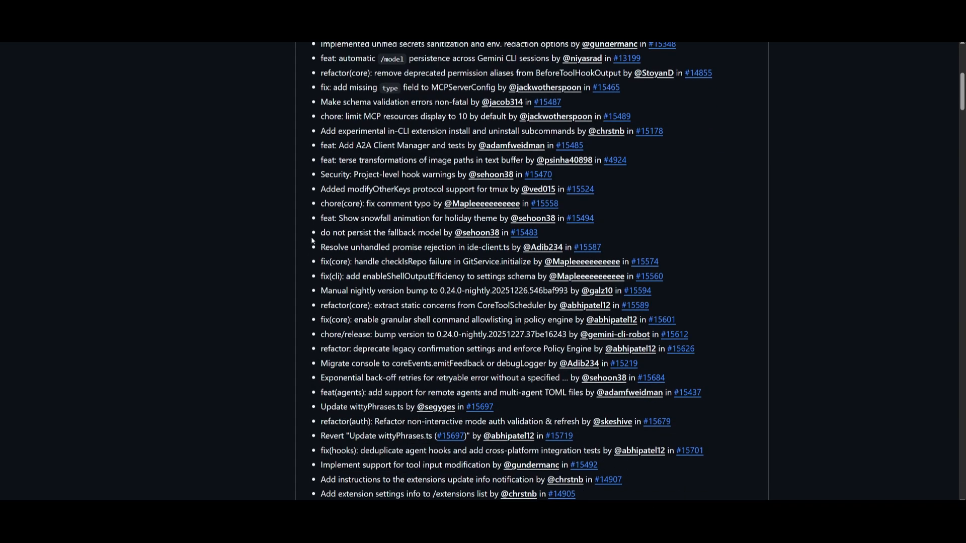
pyautogui.moveTo(323, 243)
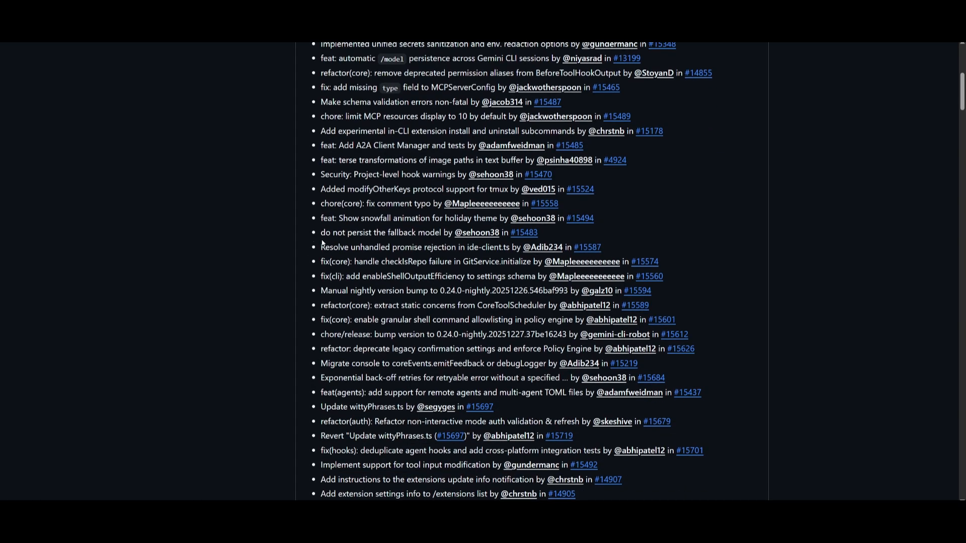
pyautogui.scroll(-3)
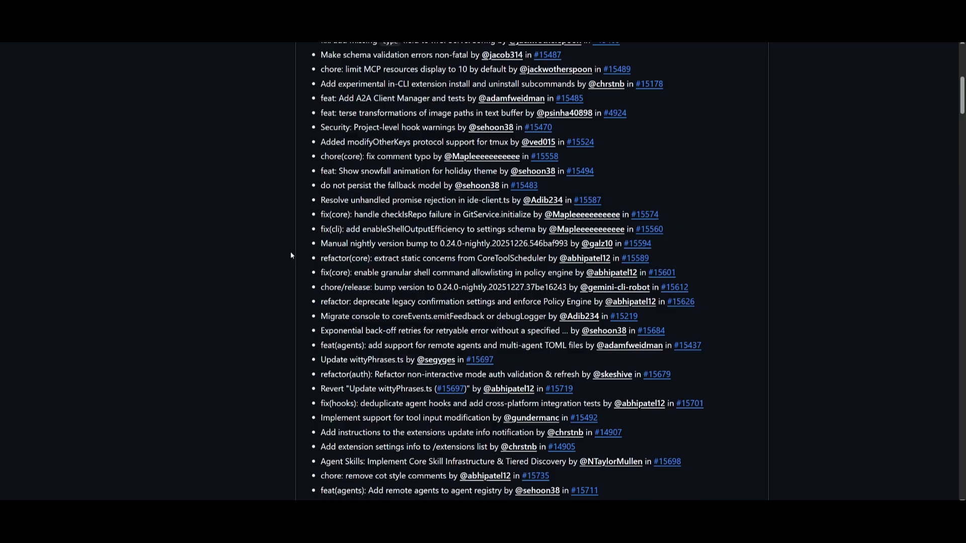
pyautogui.scroll(-3)
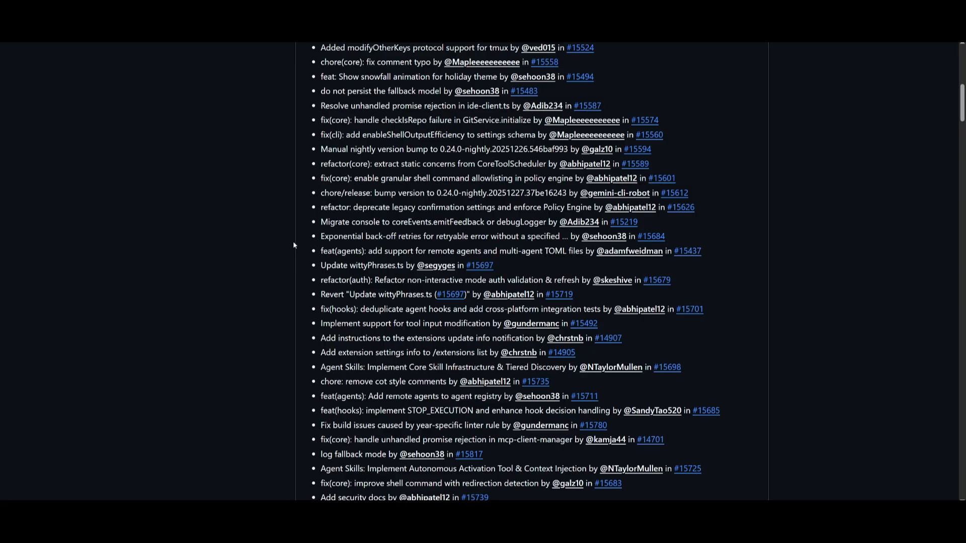
pyautogui.scroll(-3)
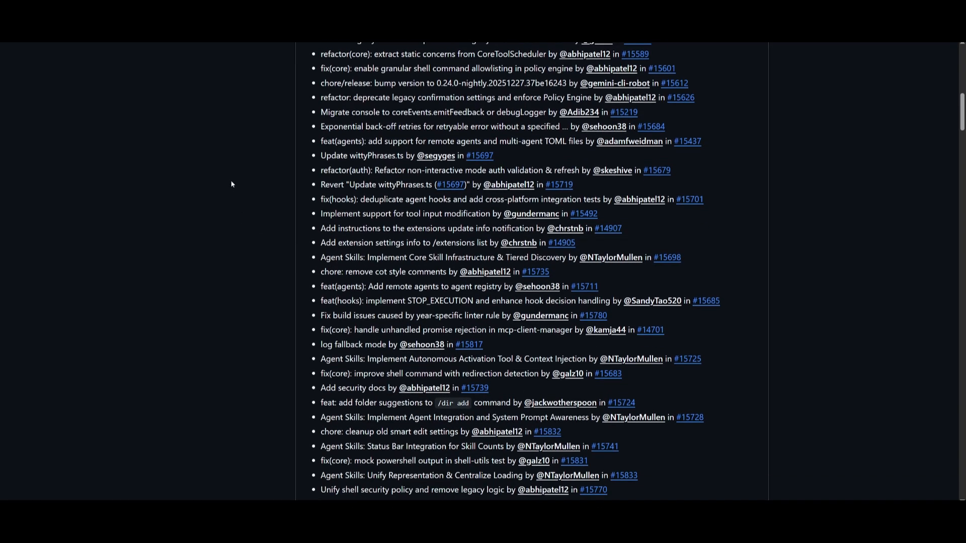
pyautogui.scroll(-3)
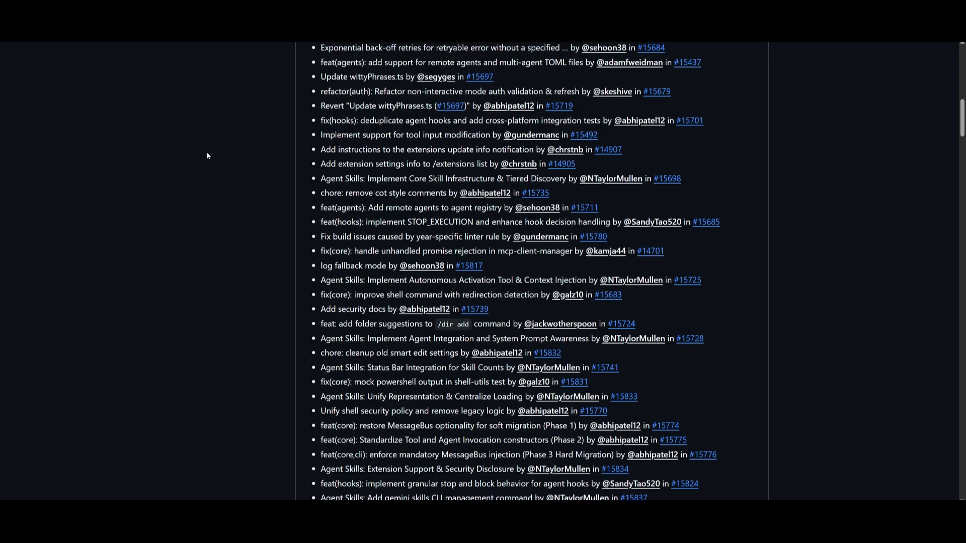
pyautogui.scroll(-3)
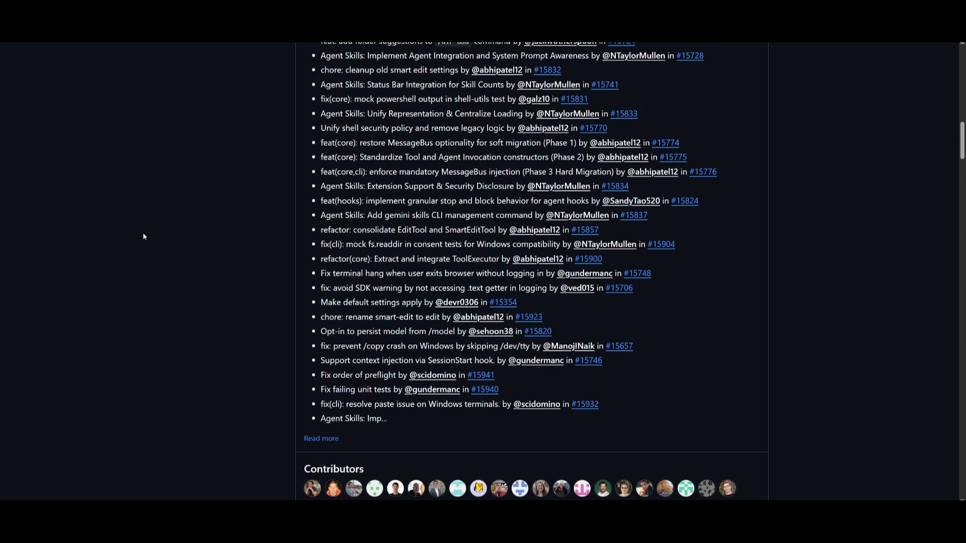
pyautogui.moveTo(145, 223)
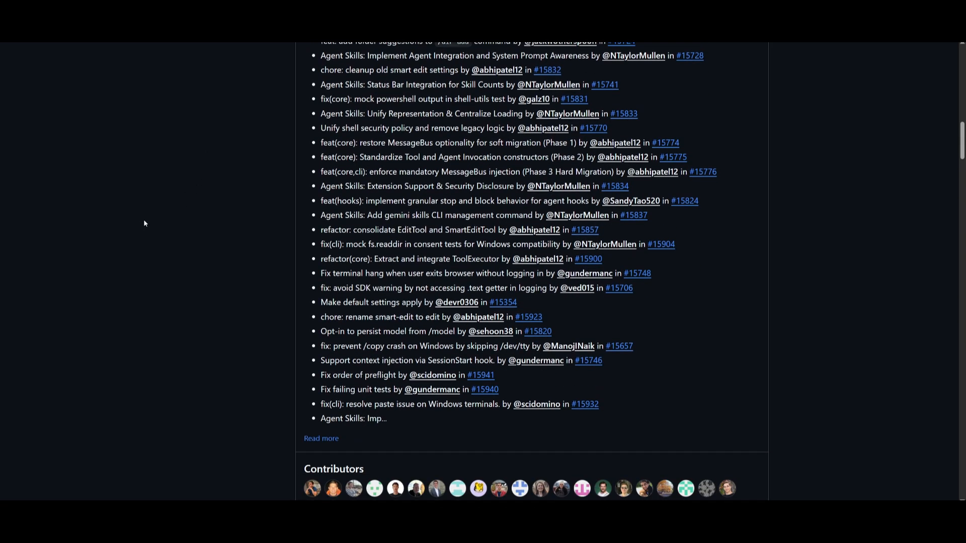
pyautogui.scroll(-3)
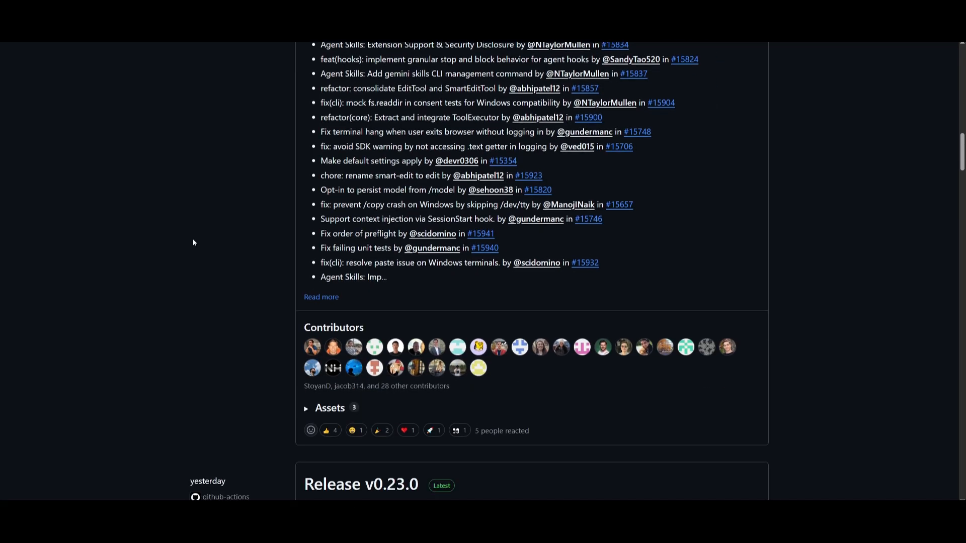
pyautogui.scroll(-3)
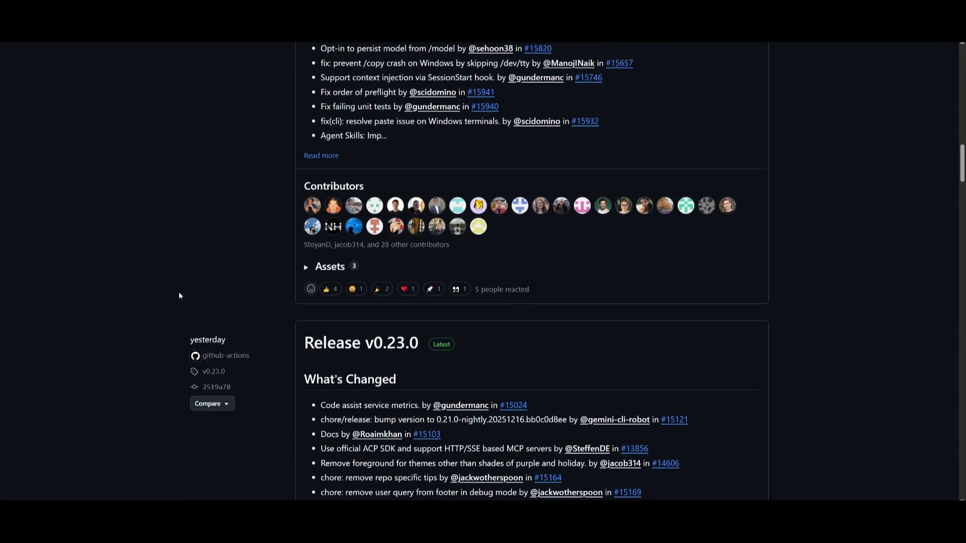
pyautogui.moveTo(222, 328)
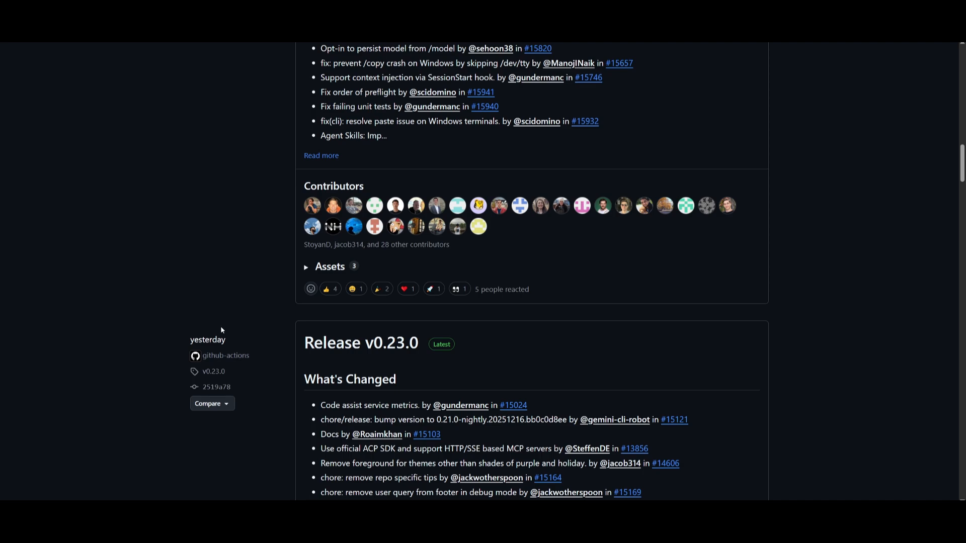
pyautogui.moveTo(266, 284)
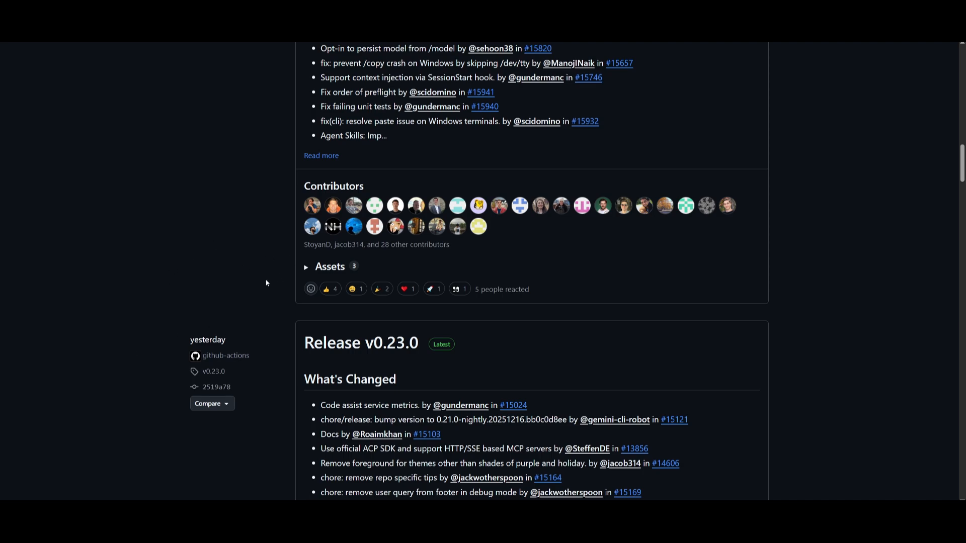
pyautogui.moveTo(93, 237)
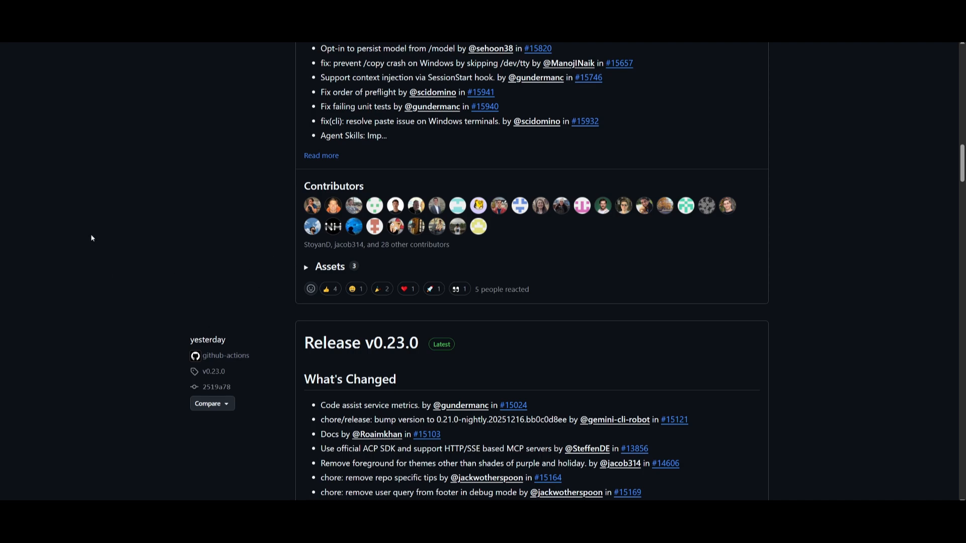
pyautogui.moveTo(105, 221)
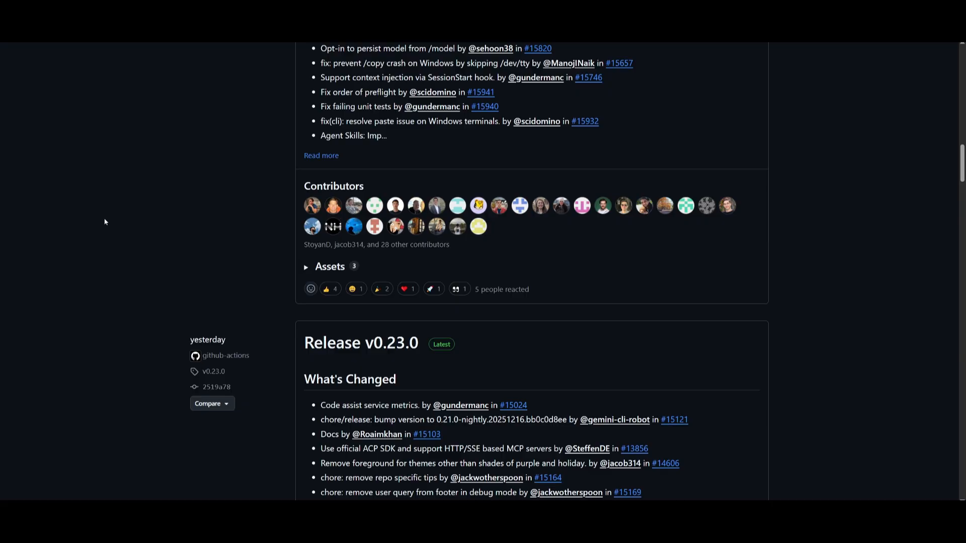
pyautogui.moveTo(144, 206)
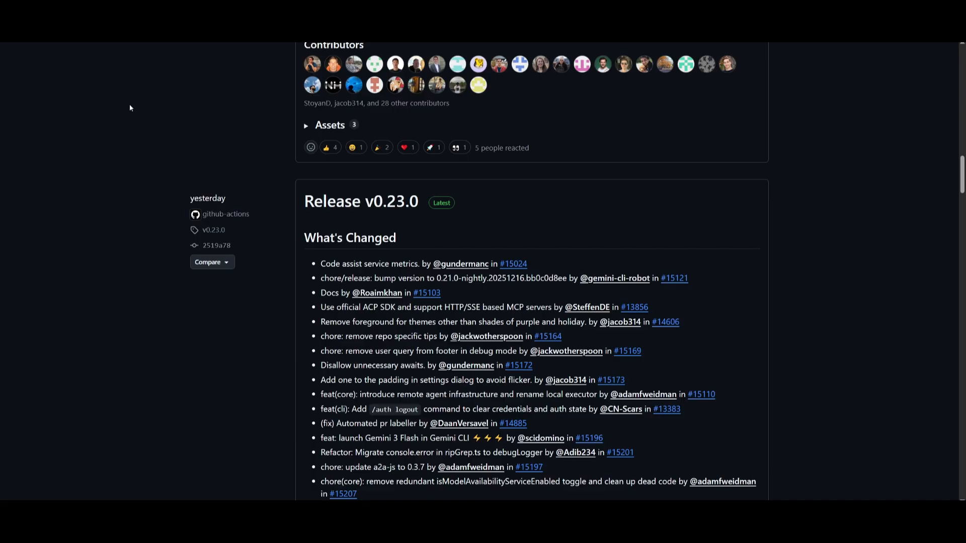
pyautogui.scroll(-3)
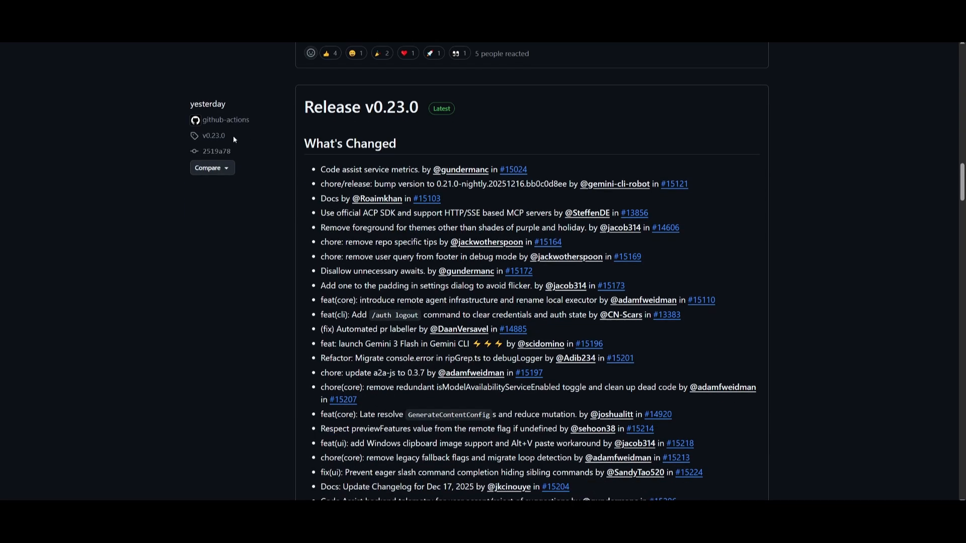
pyautogui.scroll(-3)
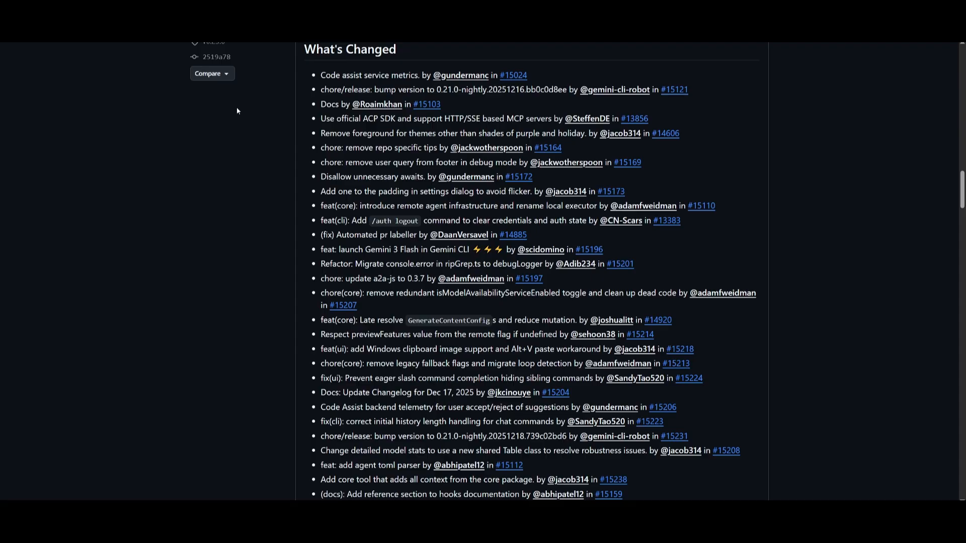
pyautogui.moveTo(436, 53)
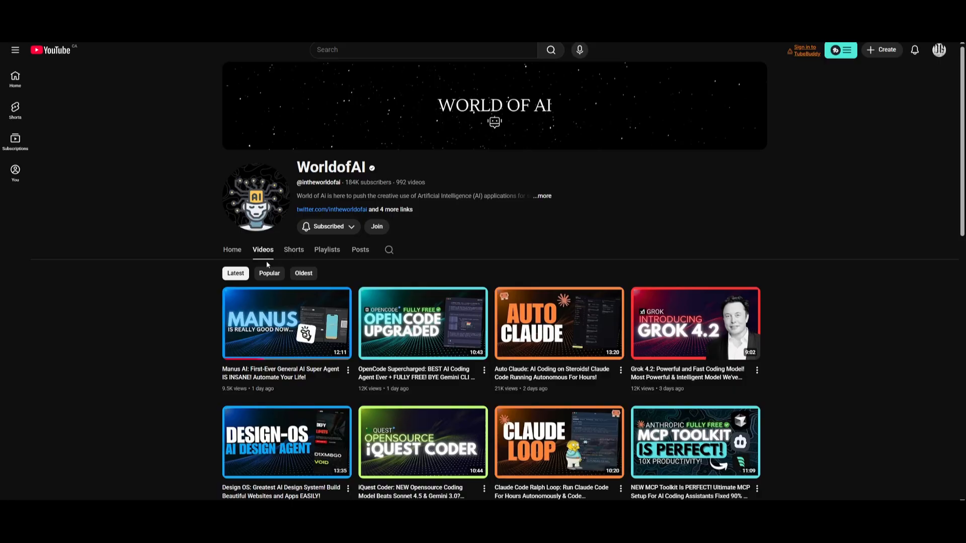
# Scroll down the channel's Videos page through several weeks of uploads
pyautogui.scroll(-3)
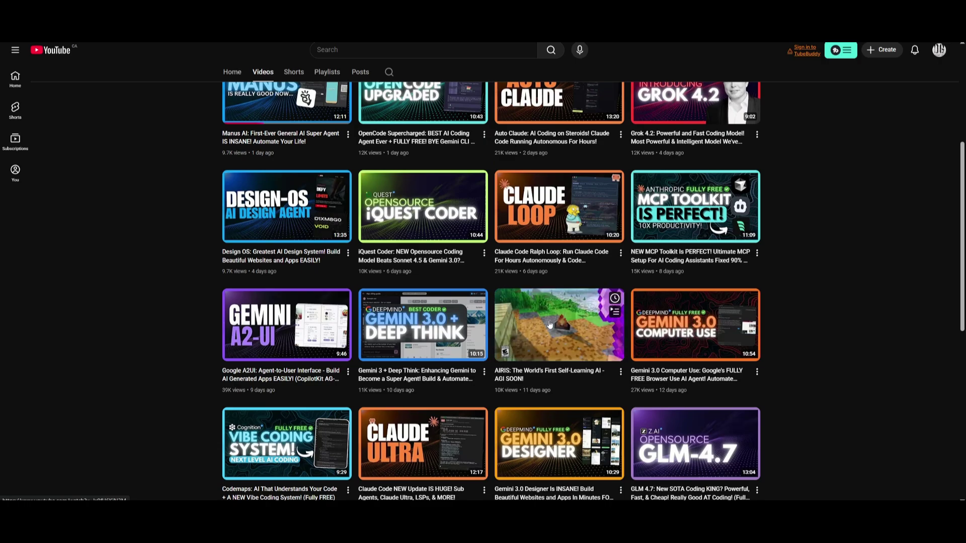
pyautogui.moveTo(551, 325)
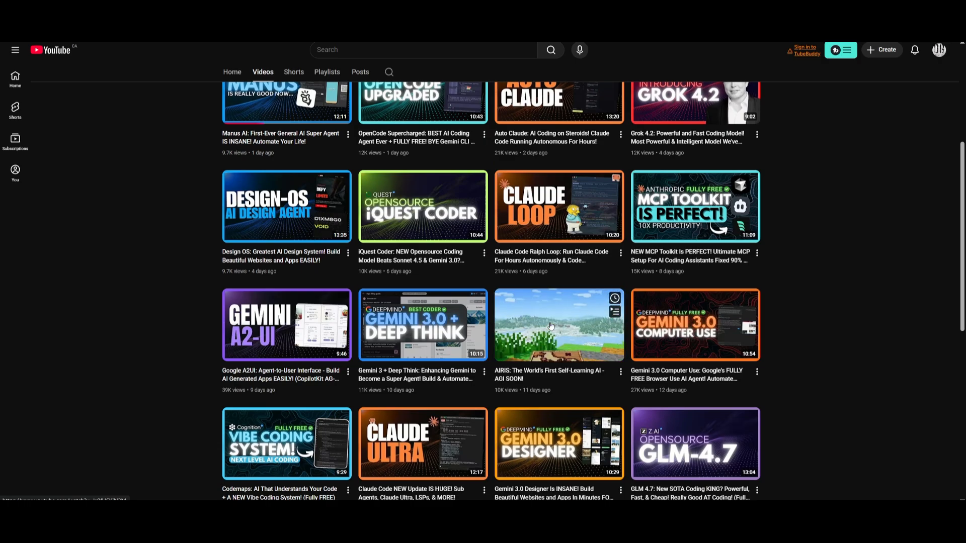
pyautogui.scroll(-3)
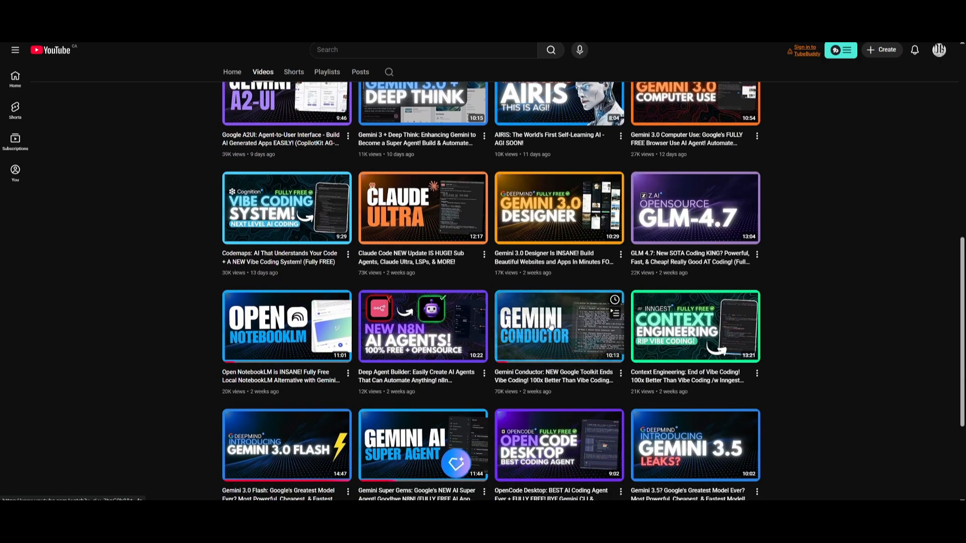
pyautogui.scroll(-3)
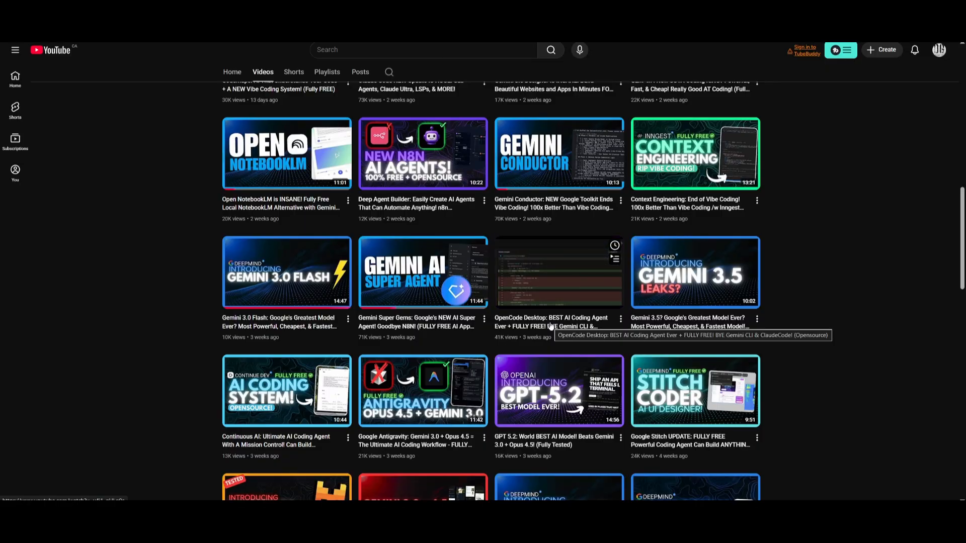
pyautogui.scroll(-3)
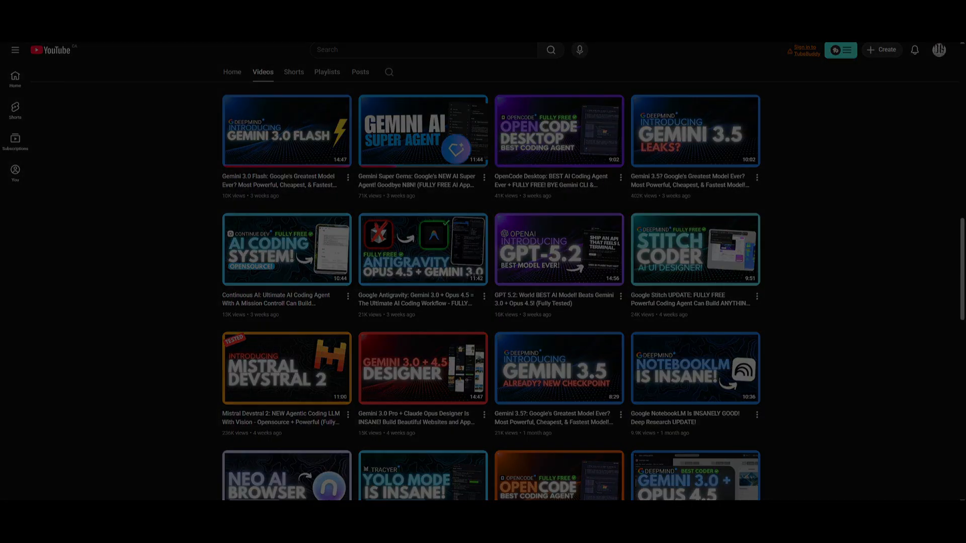